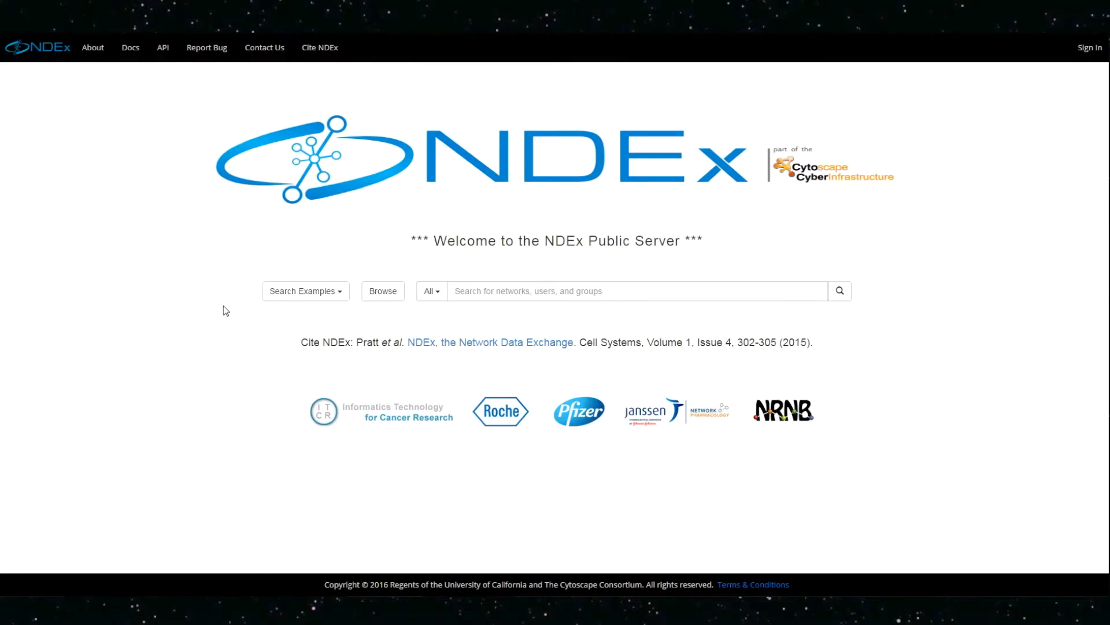
mouse_move(387, 335)
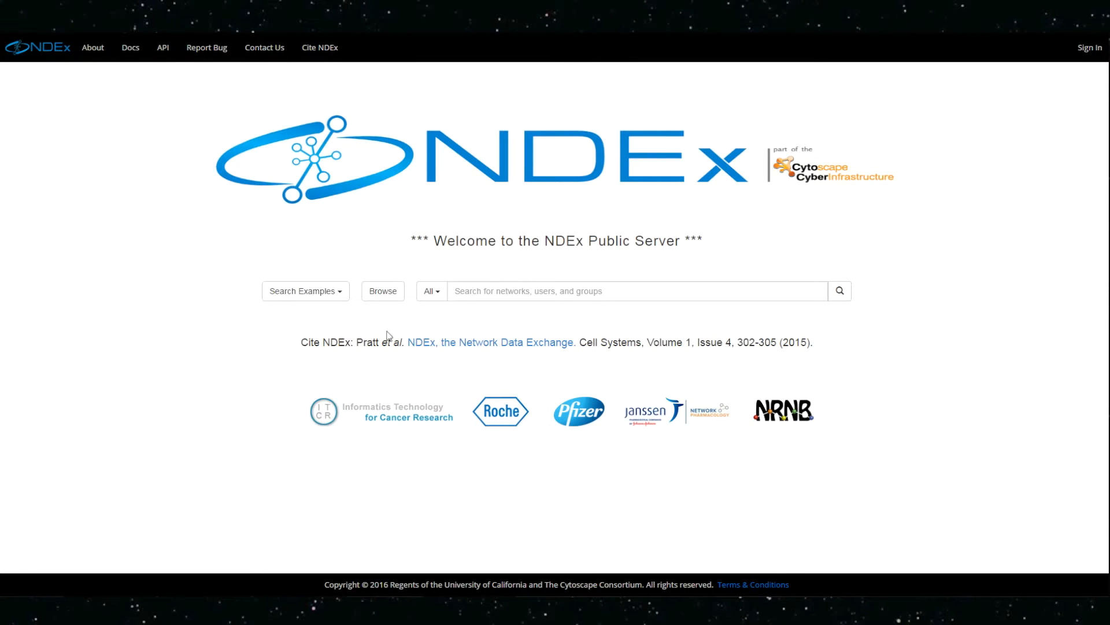
mouse_move(237, 287)
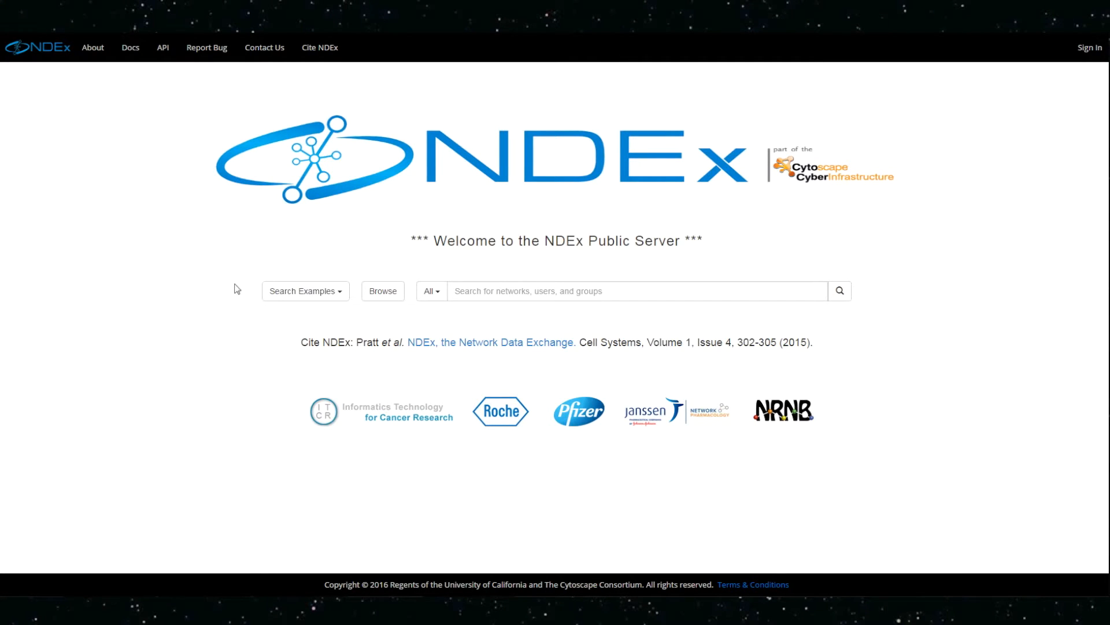
mouse_move(305, 291)
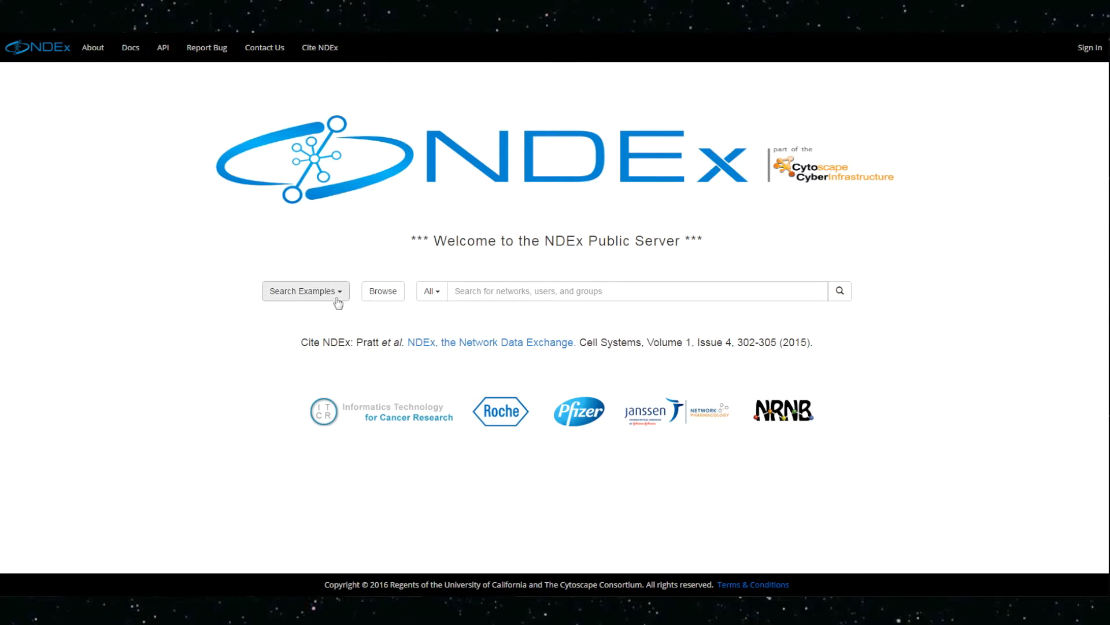
Step: Run the "TP53 AND BARD1" example search and scroll its 11 results
left_click(305, 290)
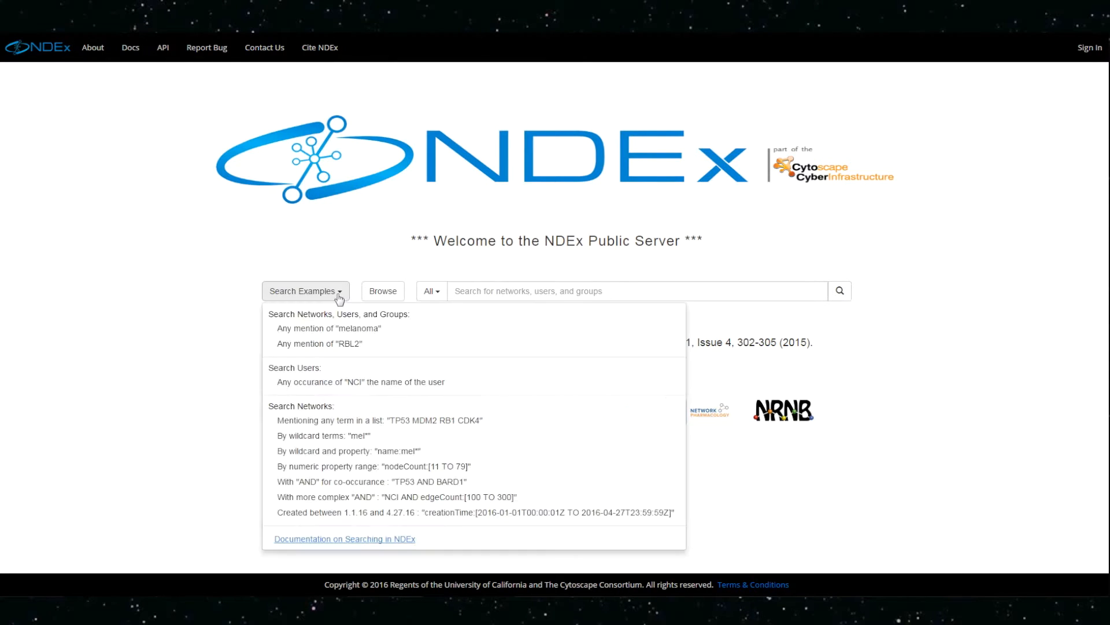
mouse_move(360, 382)
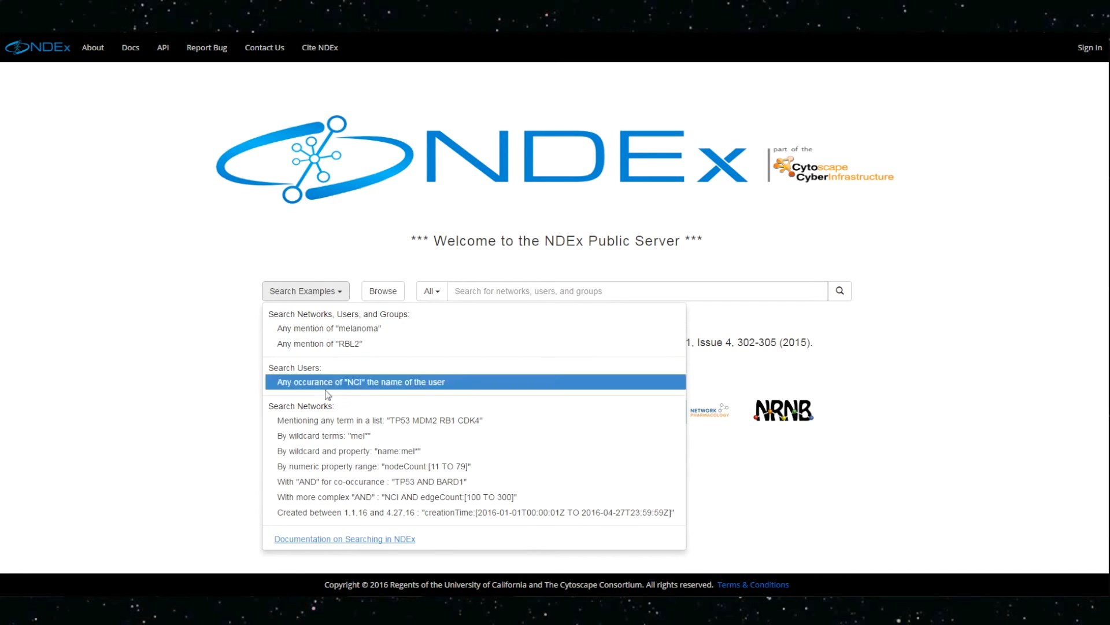
mouse_move(330, 481)
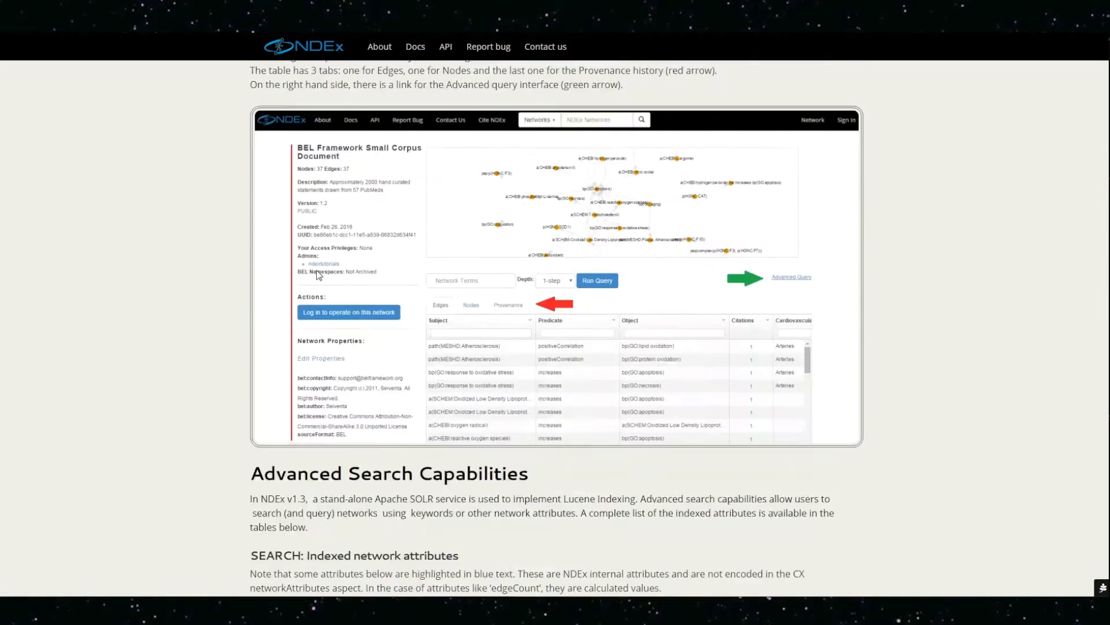
scroll("down", 3)
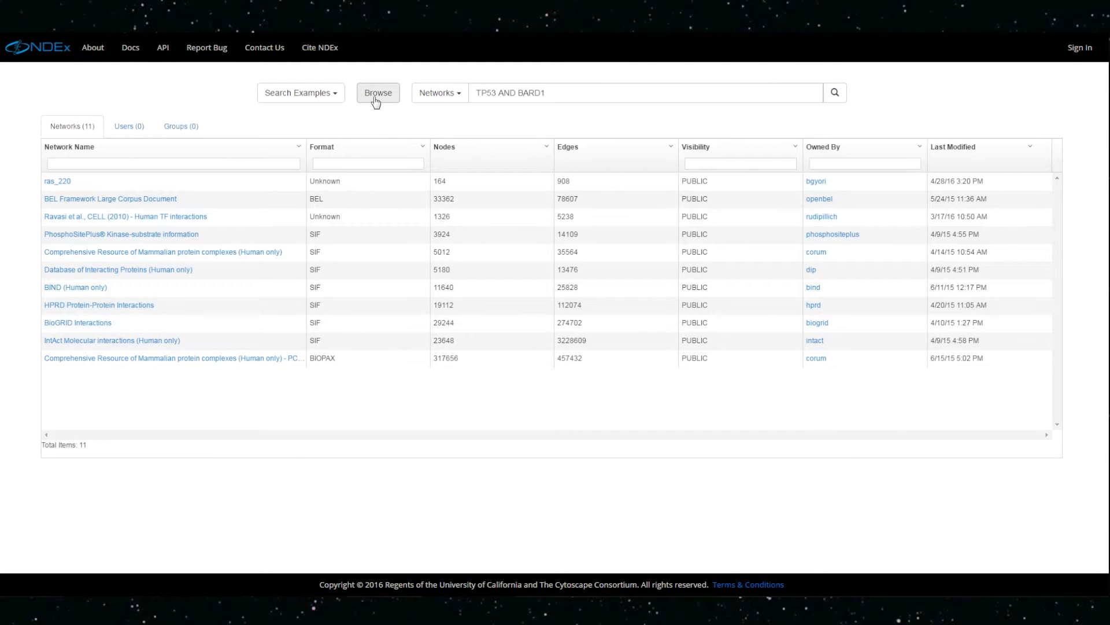
Step: Browse all public content, then switch the results to the 431 registered users
left_click(378, 93)
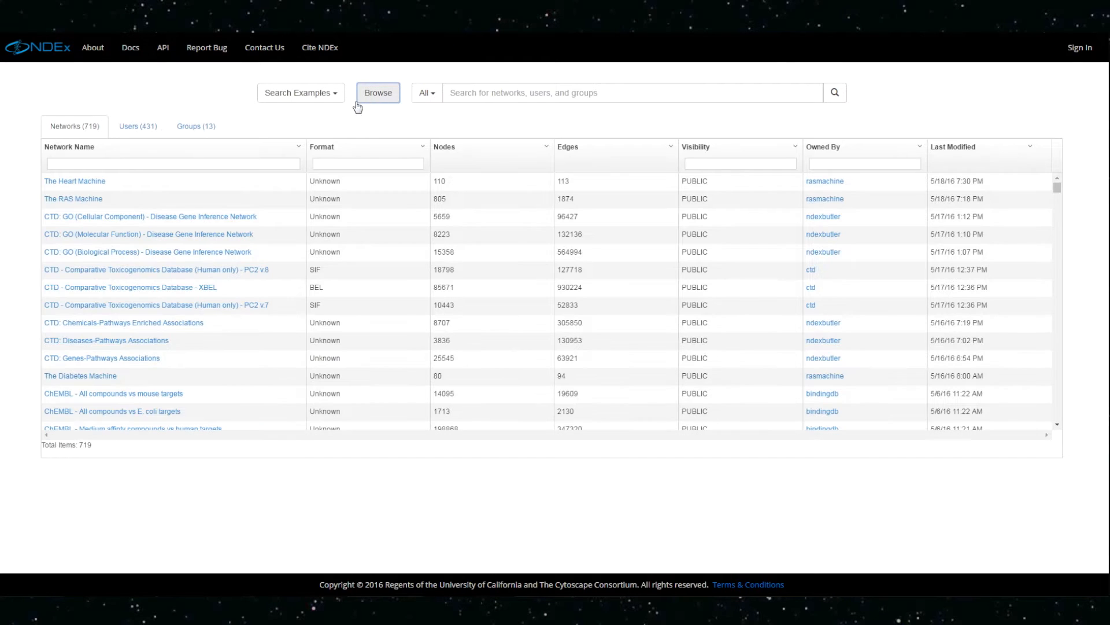
scroll("down", 3)
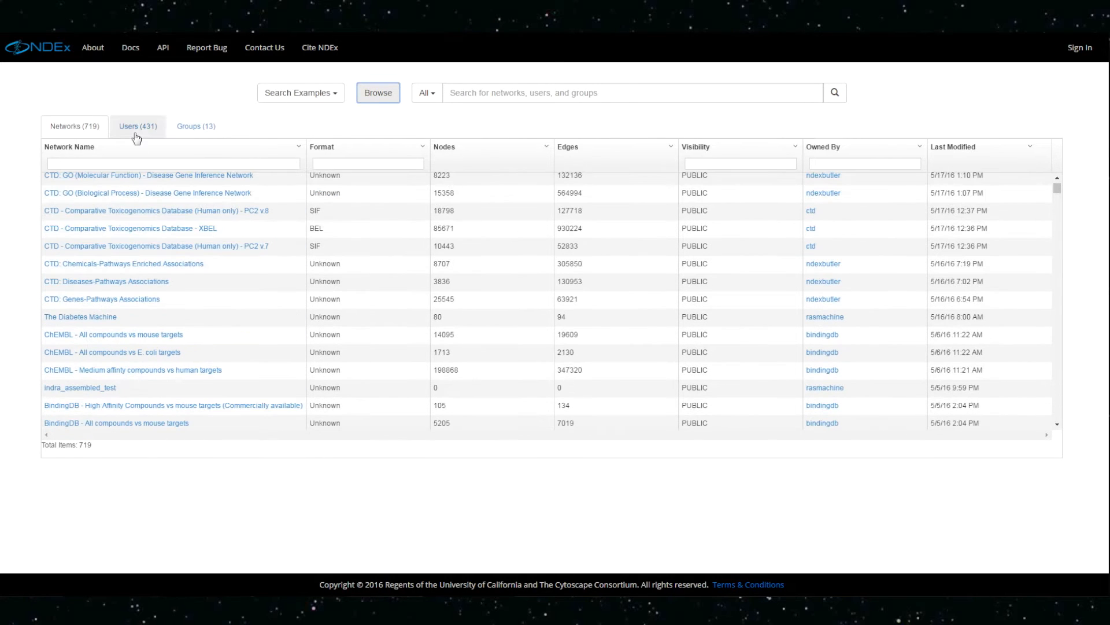
left_click(137, 126)
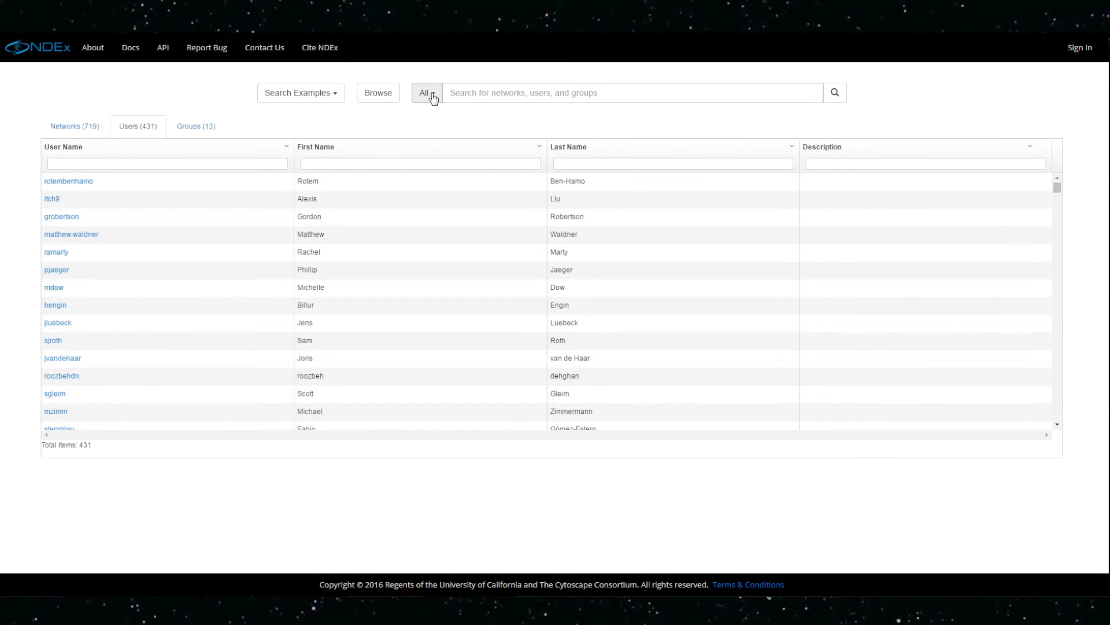
Step: Run the melanoma example search, then sign in and go to the tutorial account page
left_click(425, 93)
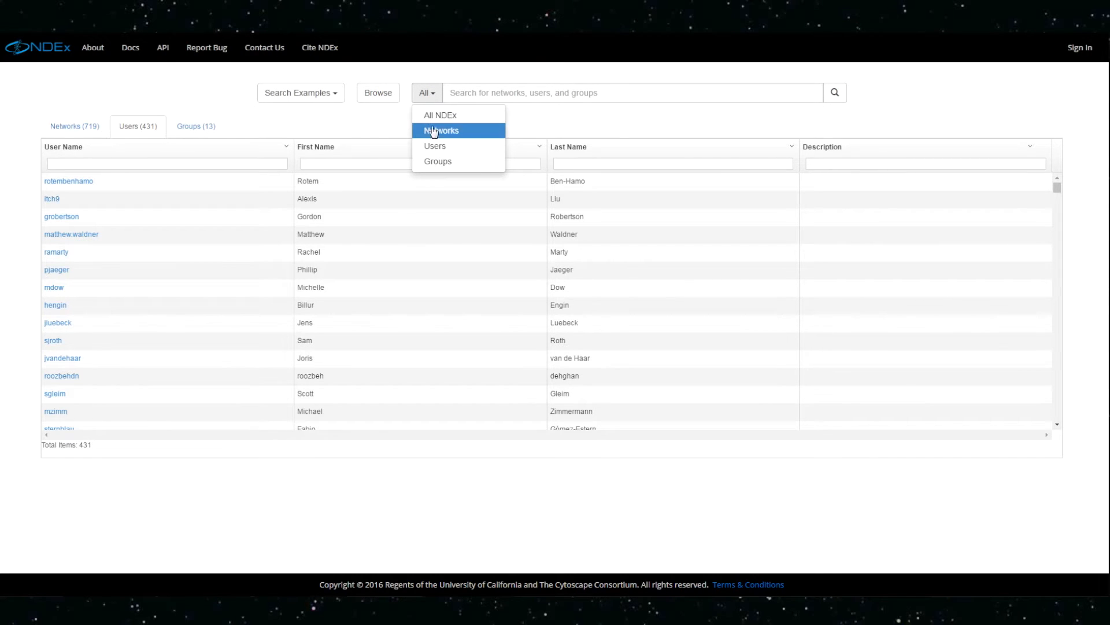
mouse_move(439, 114)
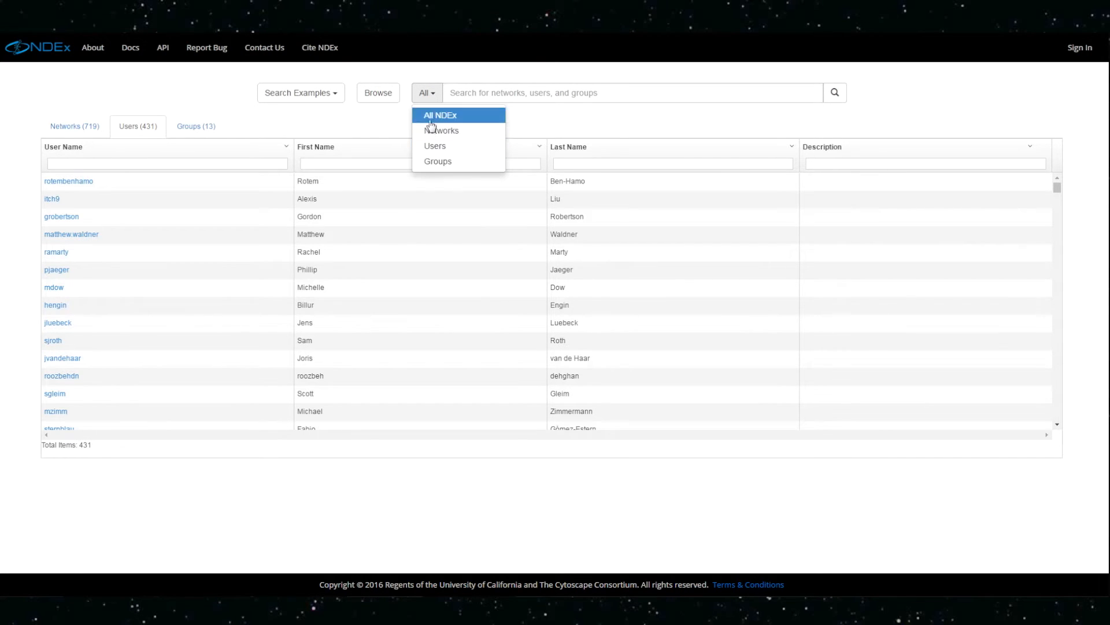
left_click(300, 92)
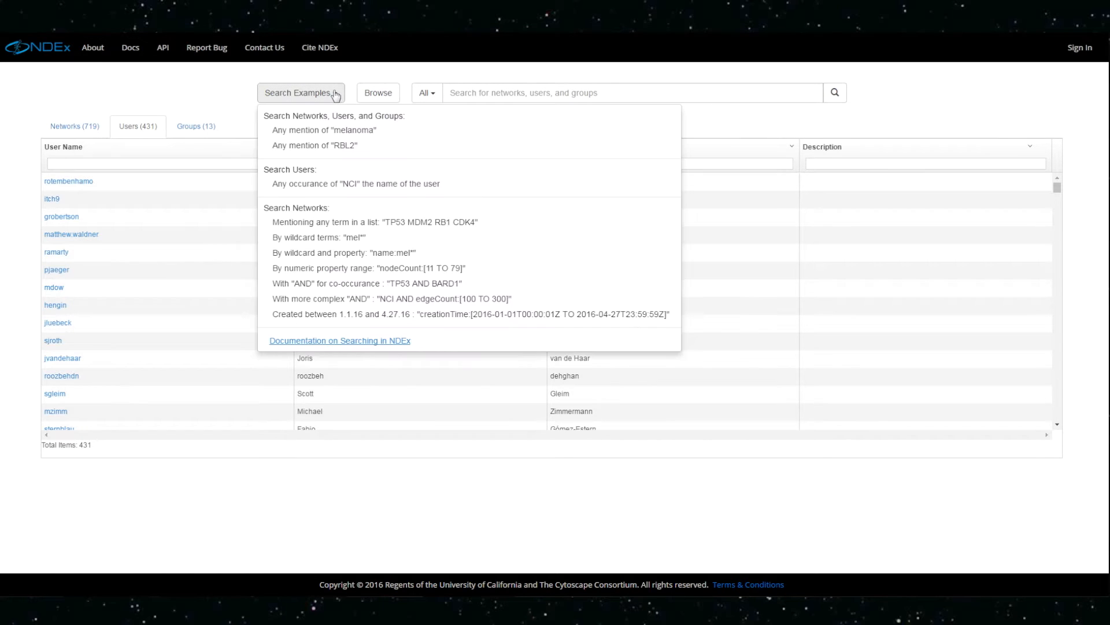
left_click(323, 129)
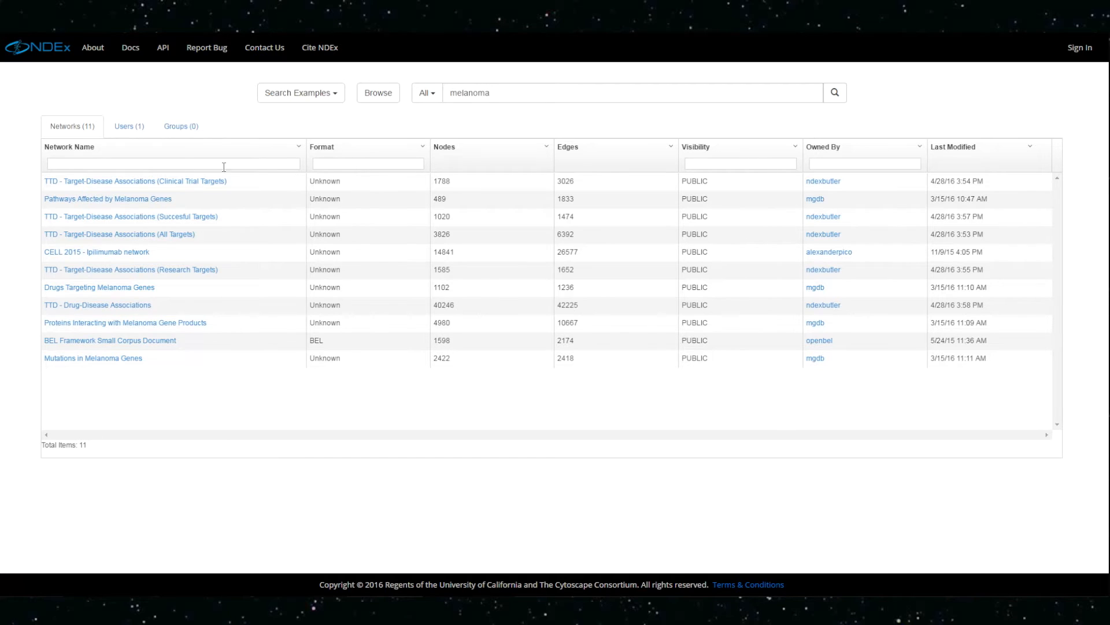
left_click(1079, 48)
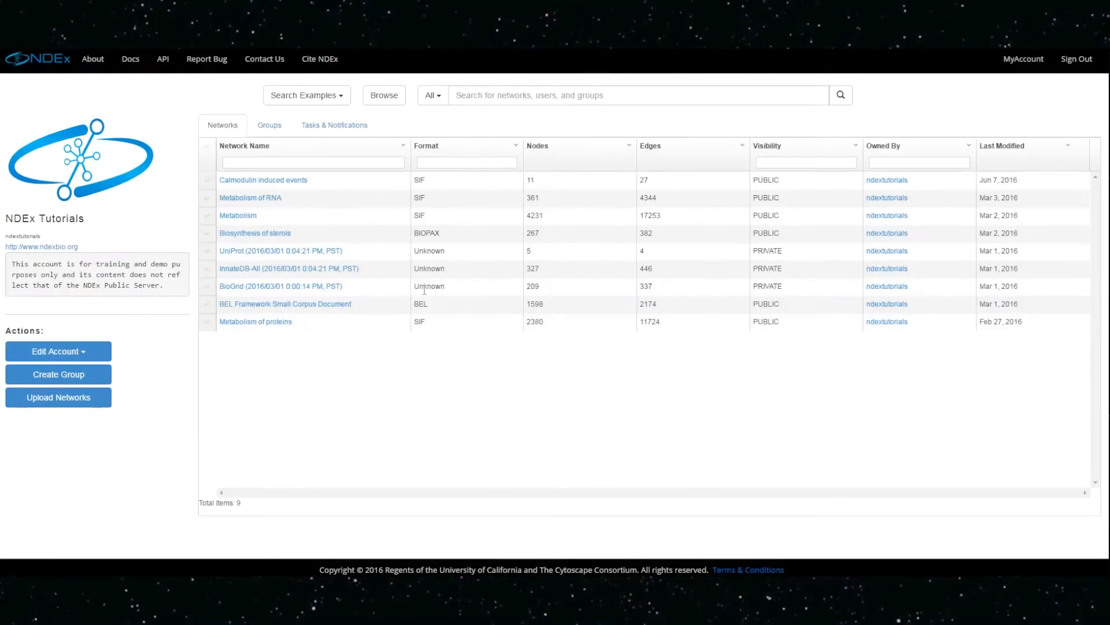
Step: Open Calmodulin induced events from the account list and dismiss the site-wide search overlay
left_click(262, 180)
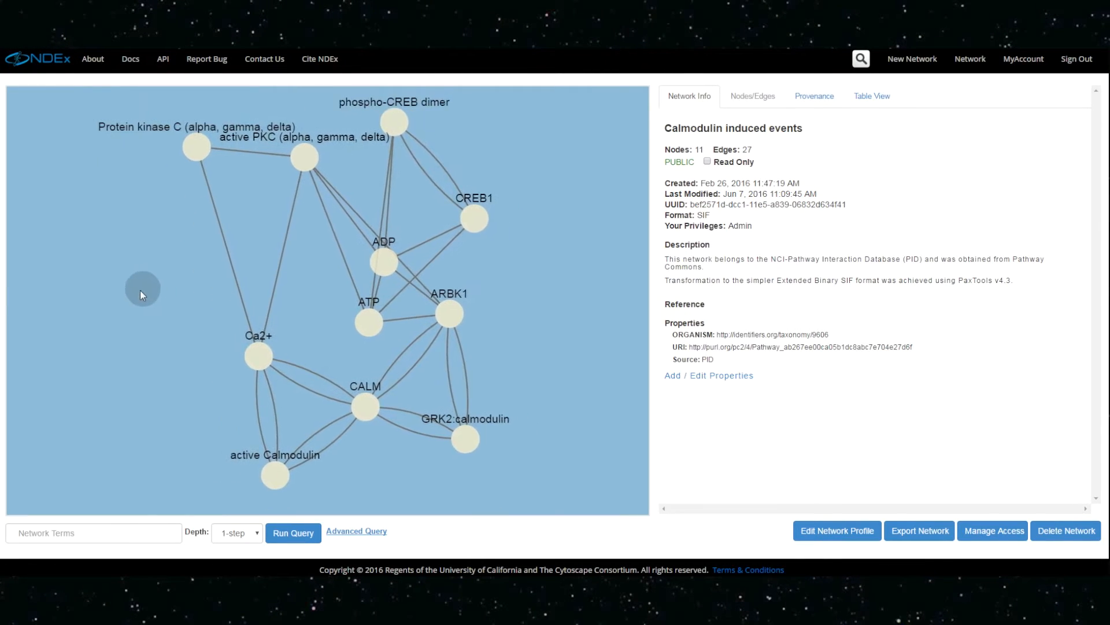
left_click(366, 406)
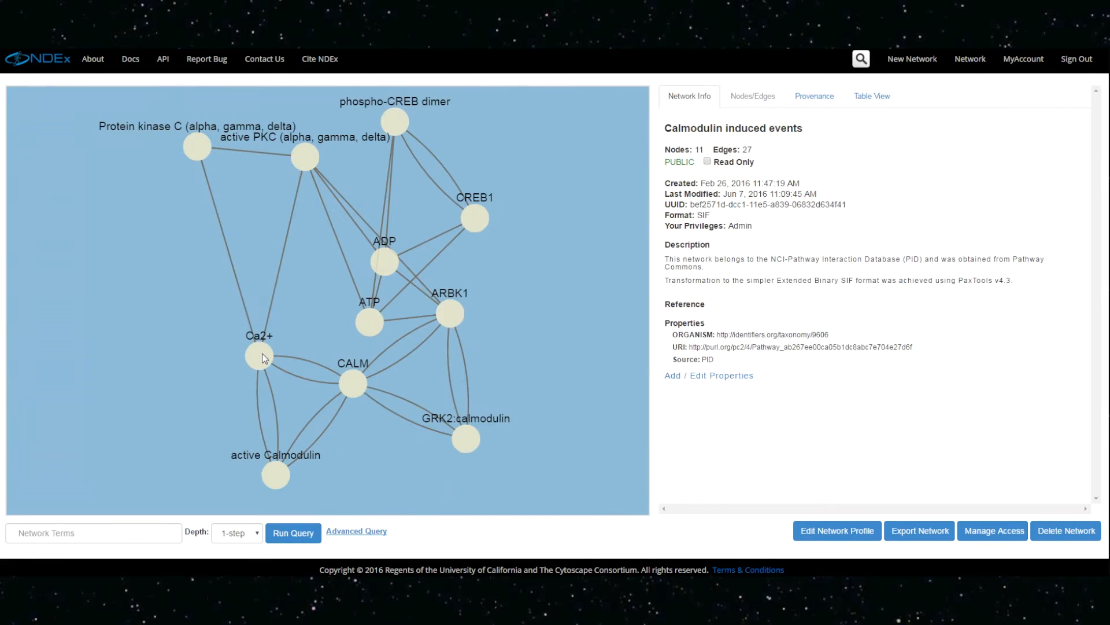
mouse_move(861, 59)
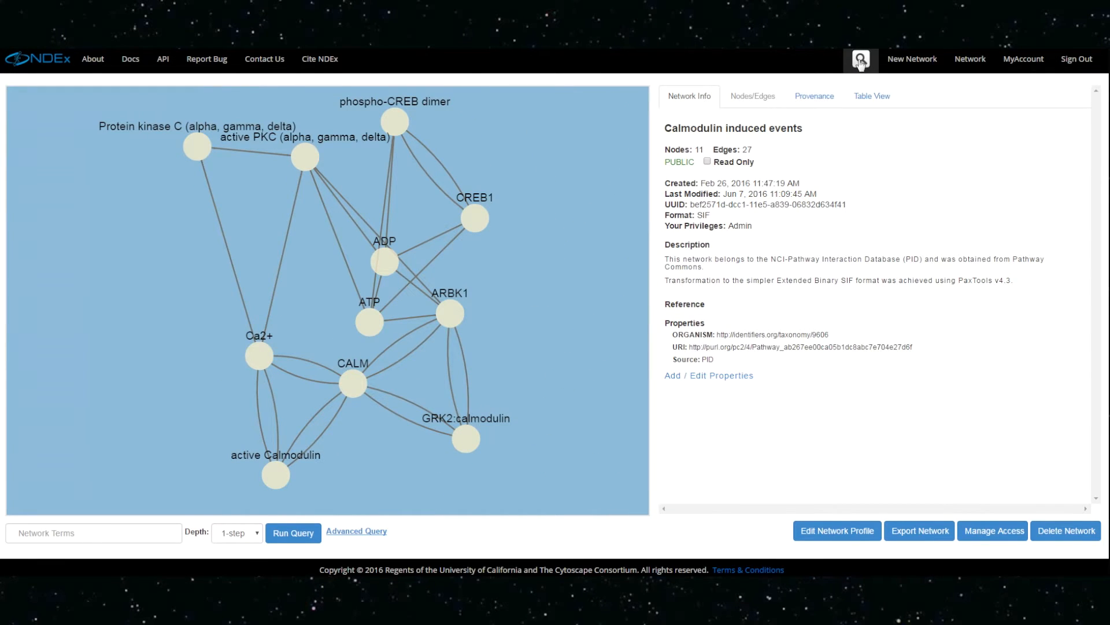
left_click(862, 59)
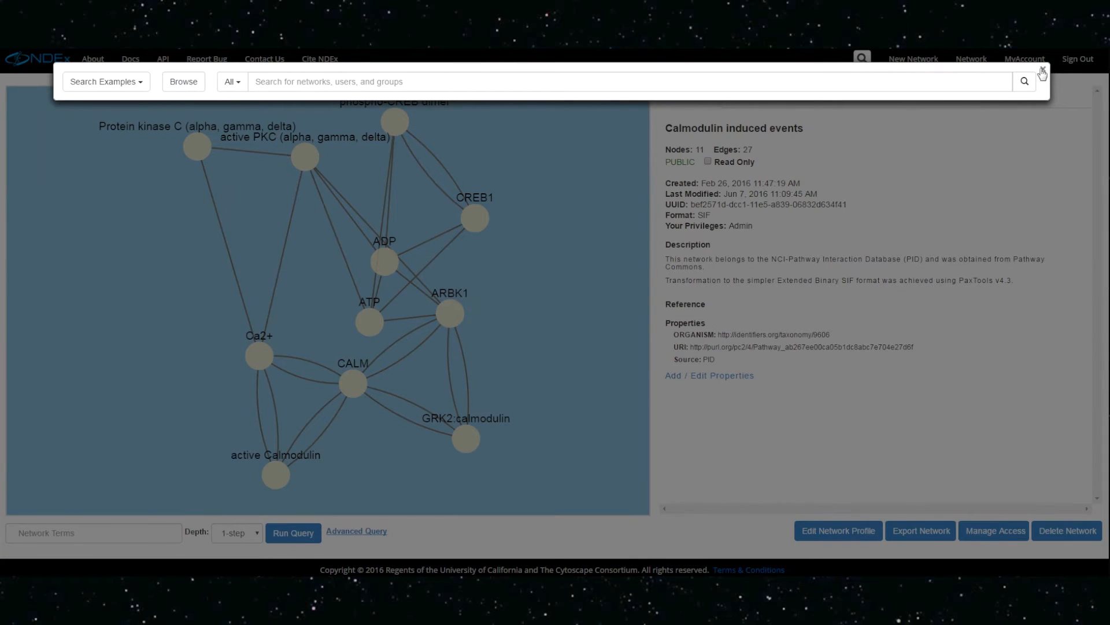
left_click(1041, 73)
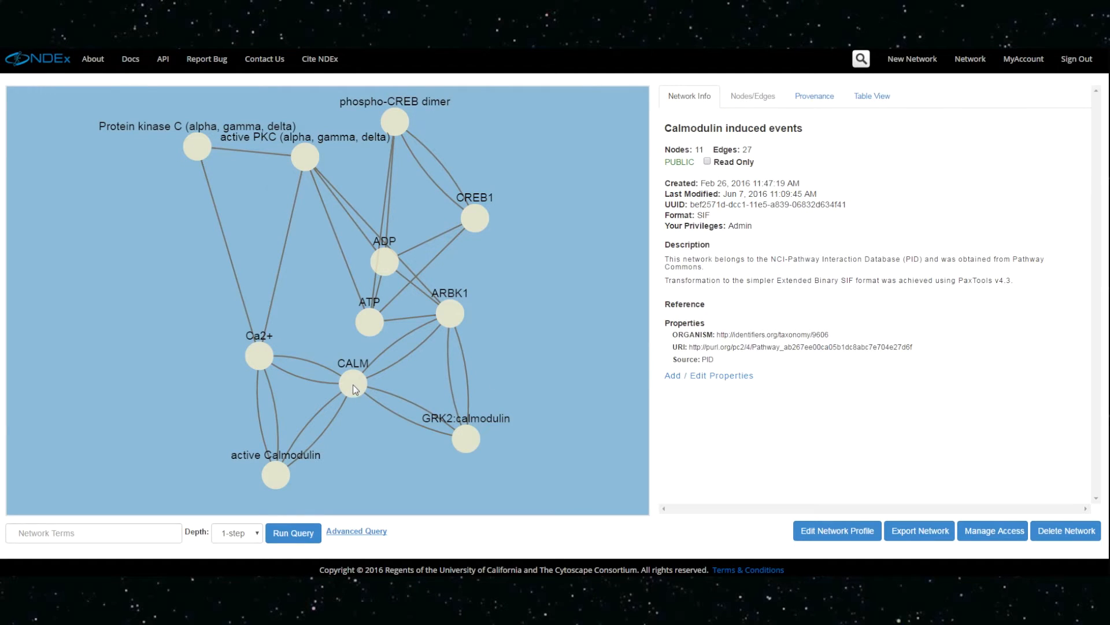
Step: Inspect the CALM node and the CALM to ARBK1 edge, then reselect CALM
left_click(353, 382)
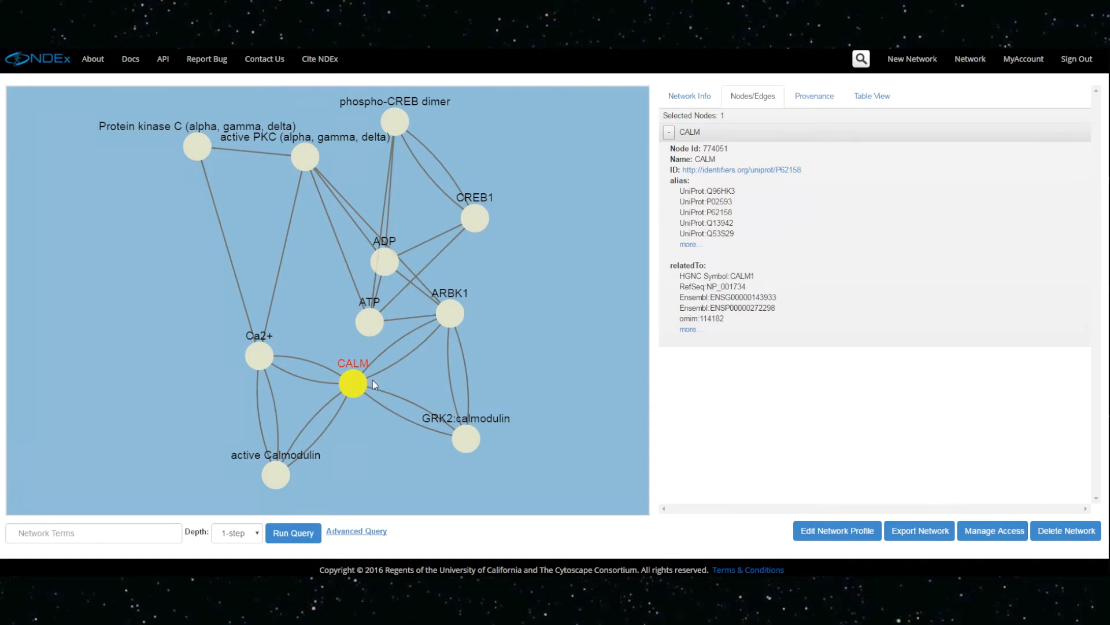
left_click(404, 347)
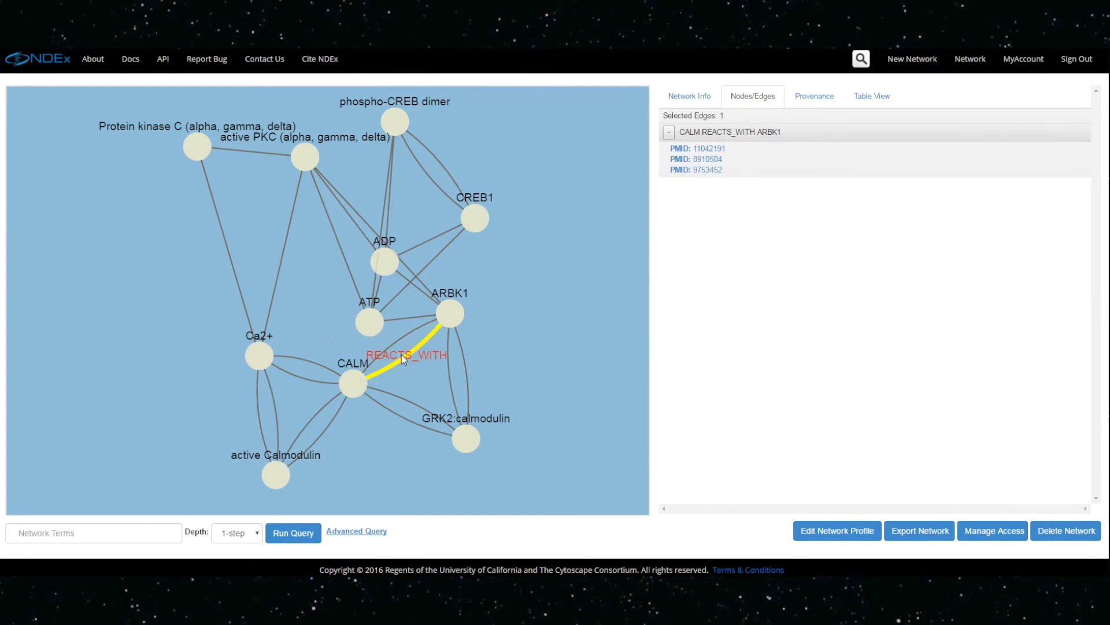
mouse_move(390, 367)
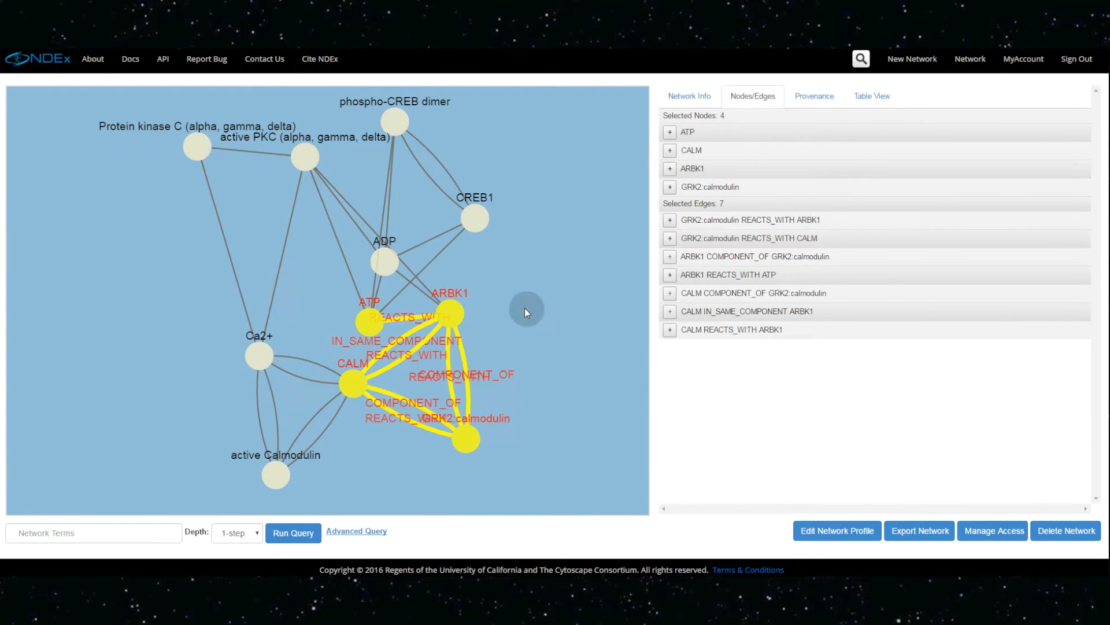
left_click(688, 96)
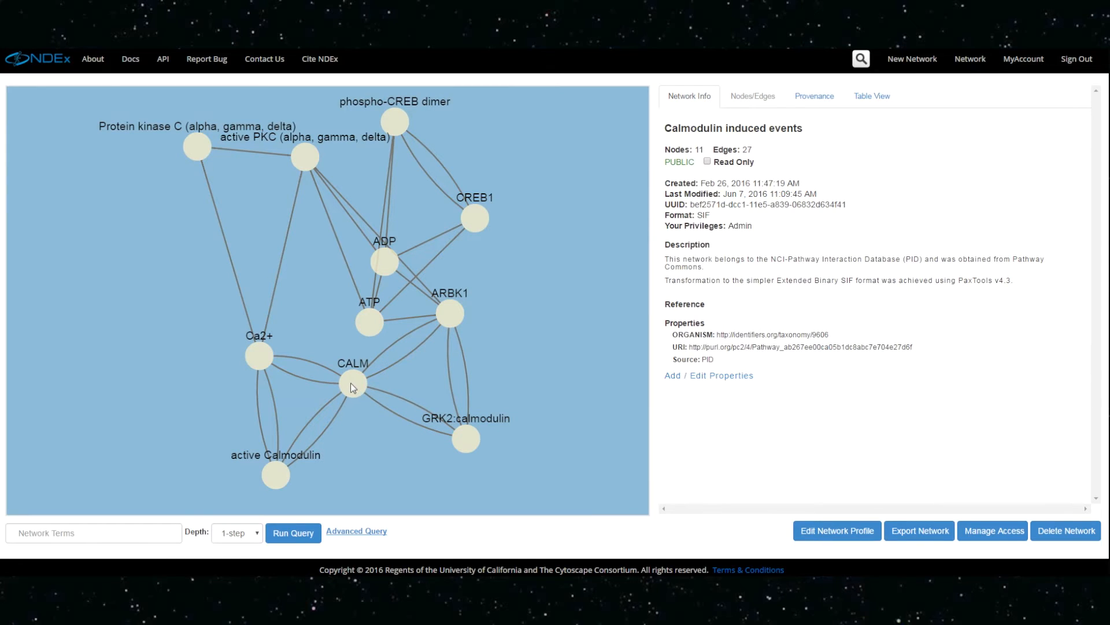
left_click(353, 382)
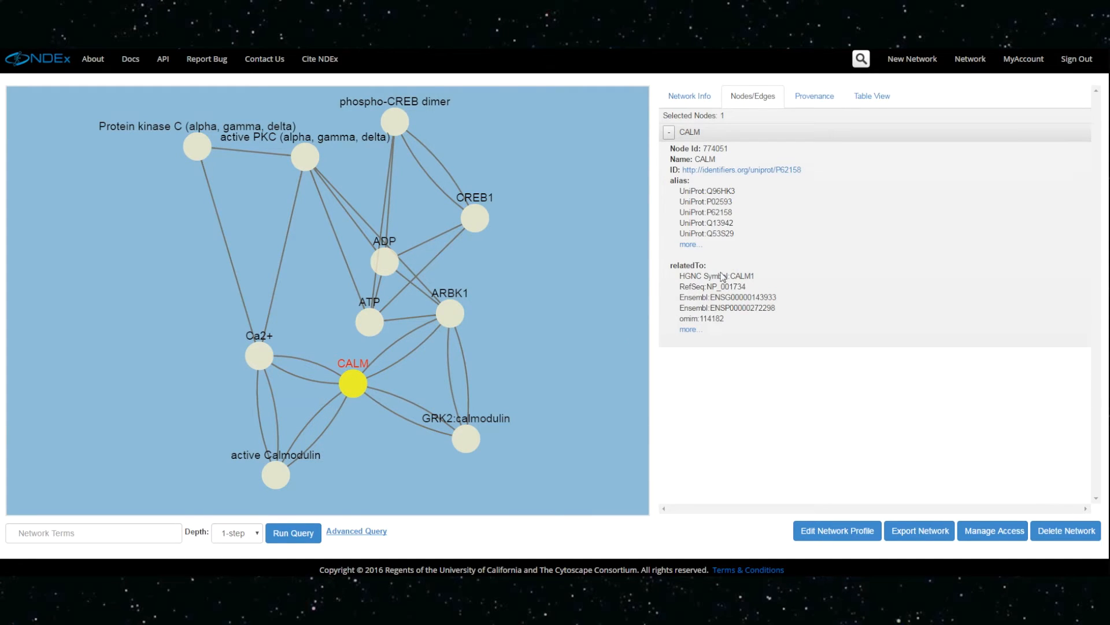
Step: Expand CALM's full relatedTo identifier list, scroll it and close it
left_click(690, 329)
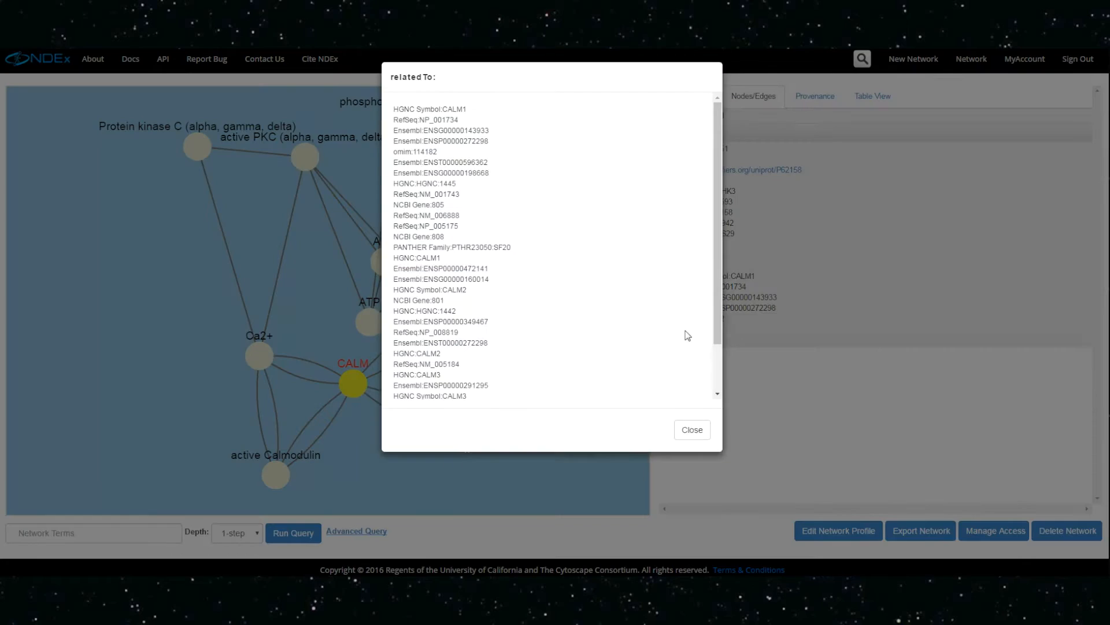
scroll("down", 3)
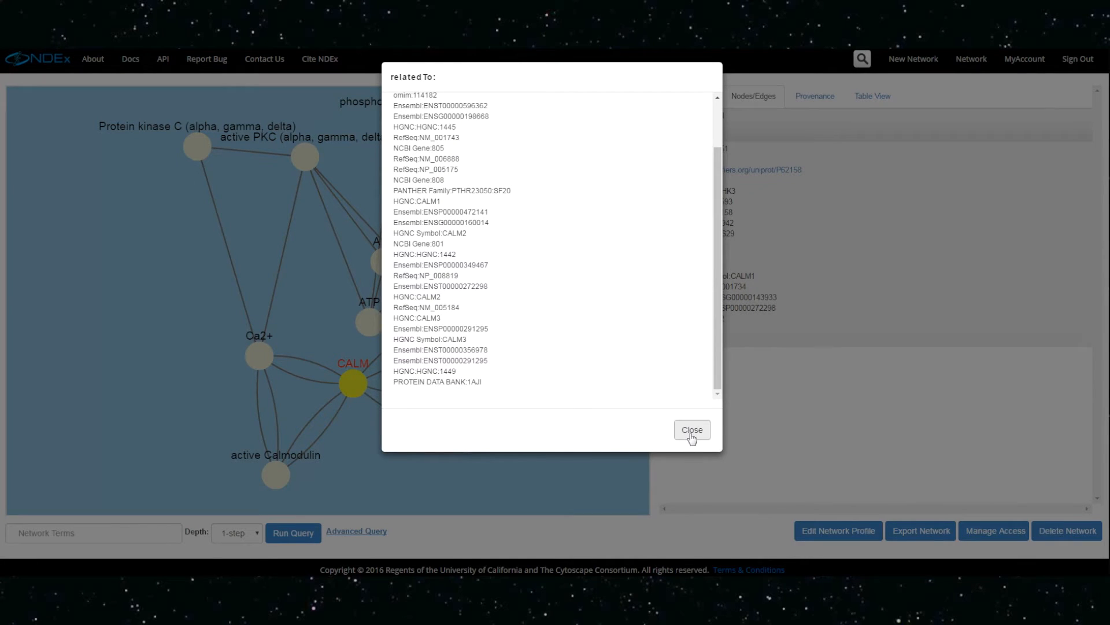
left_click(692, 429)
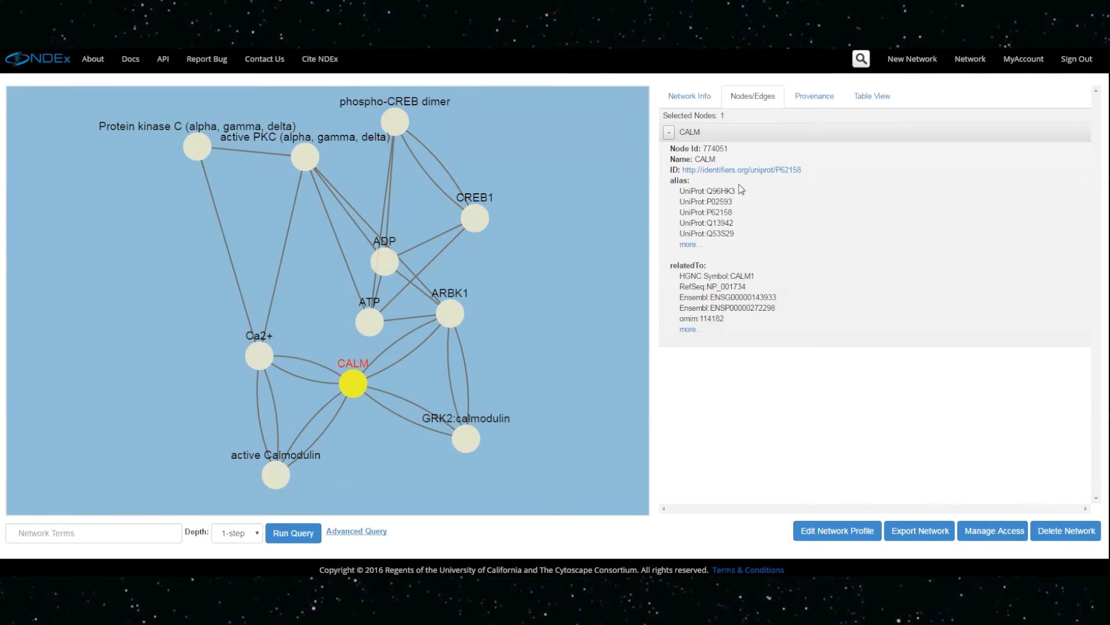
left_click(740, 169)
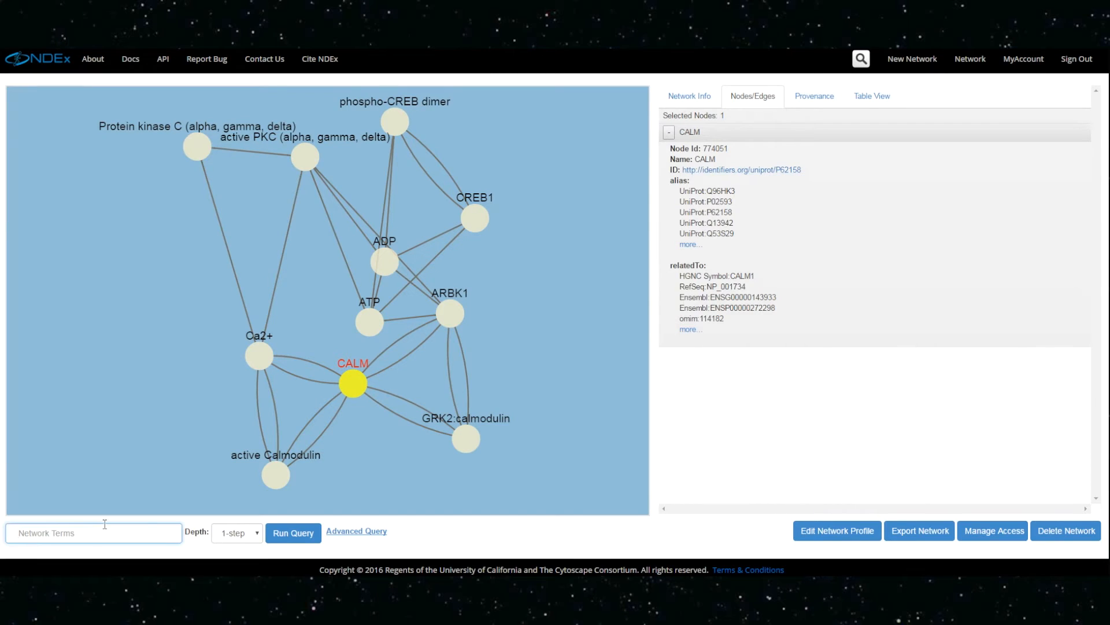
Step: Query the 5-node calmodulin neighbourhood, then return to the full 11-node network
type("calmodul")
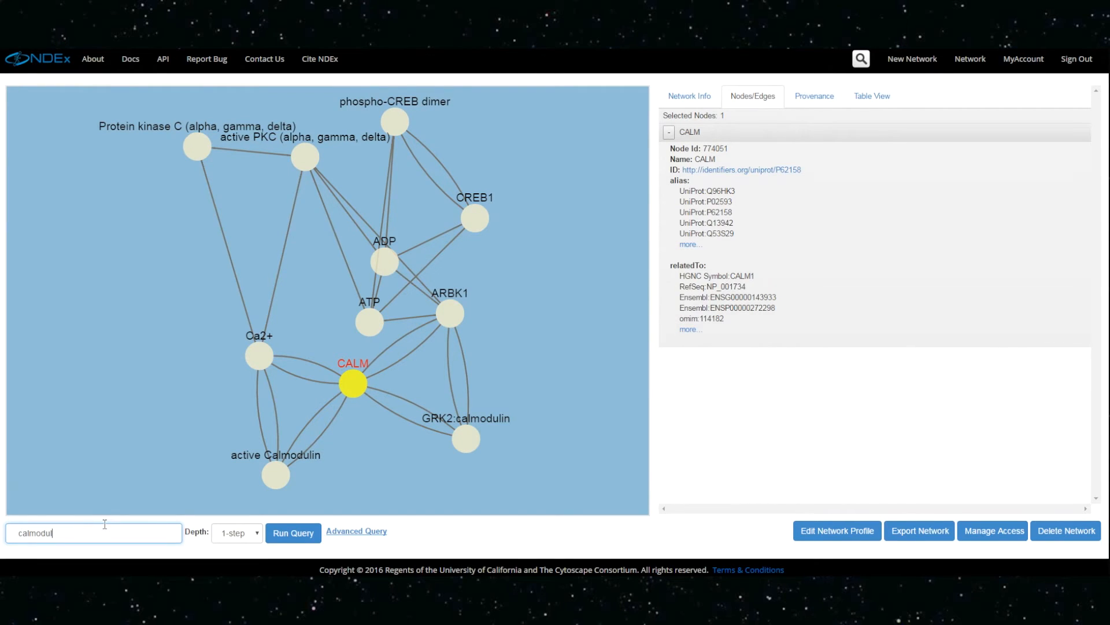
left_click(293, 532)
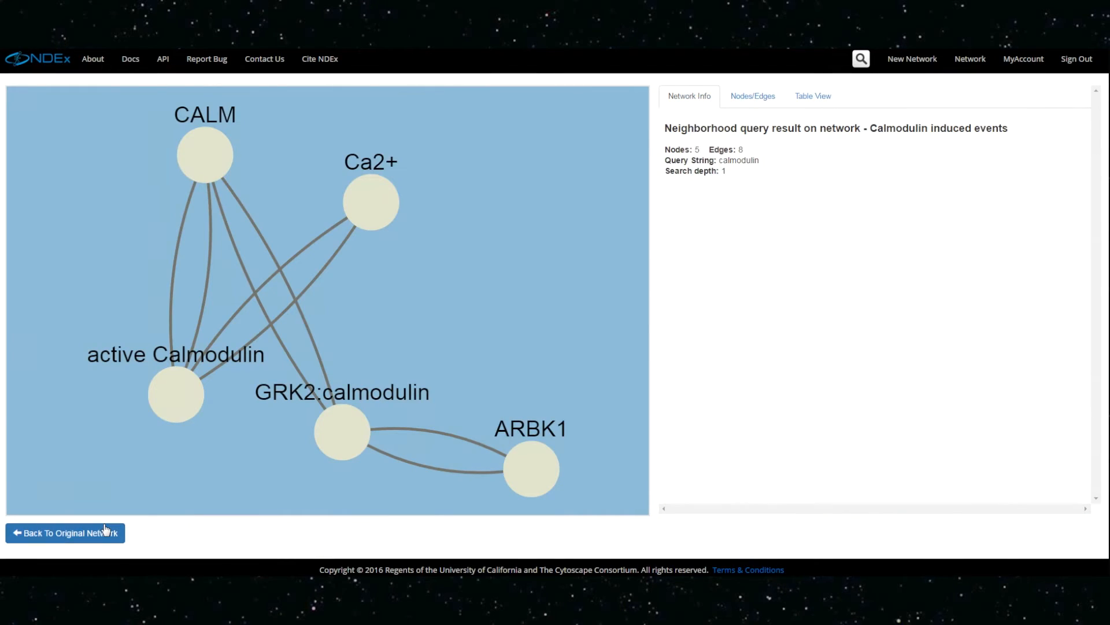
mouse_move(92, 499)
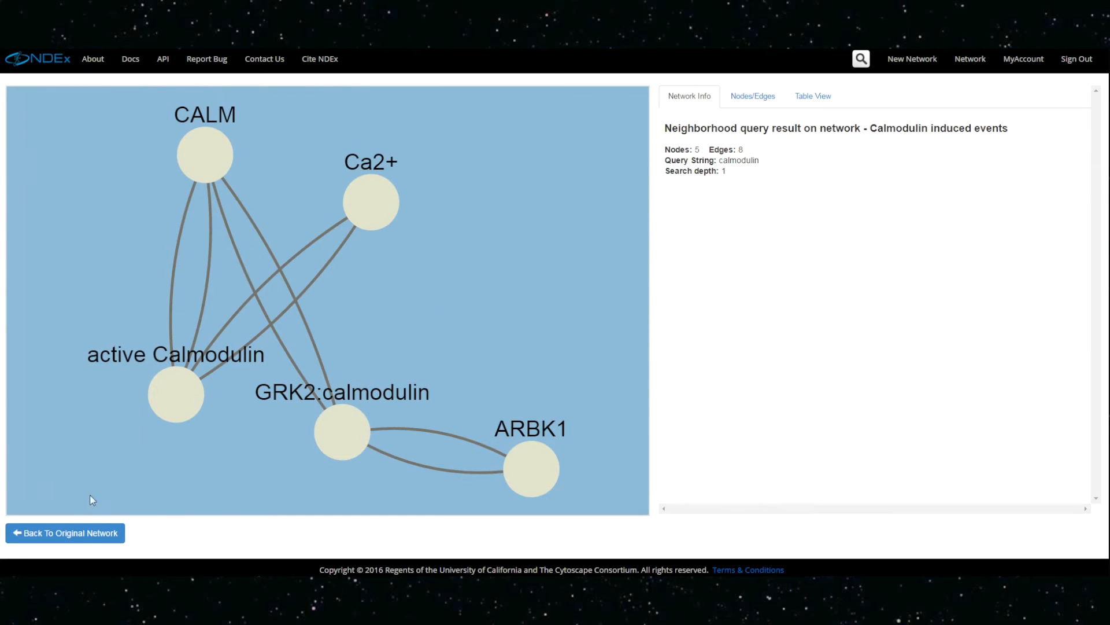
left_click(64, 533)
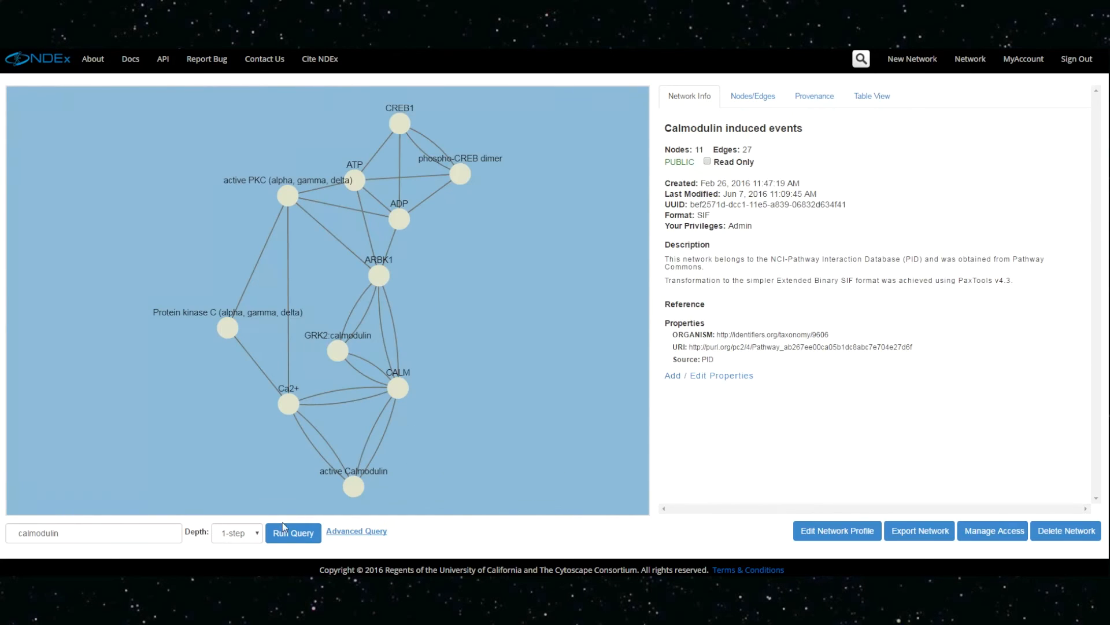
mouse_move(813, 96)
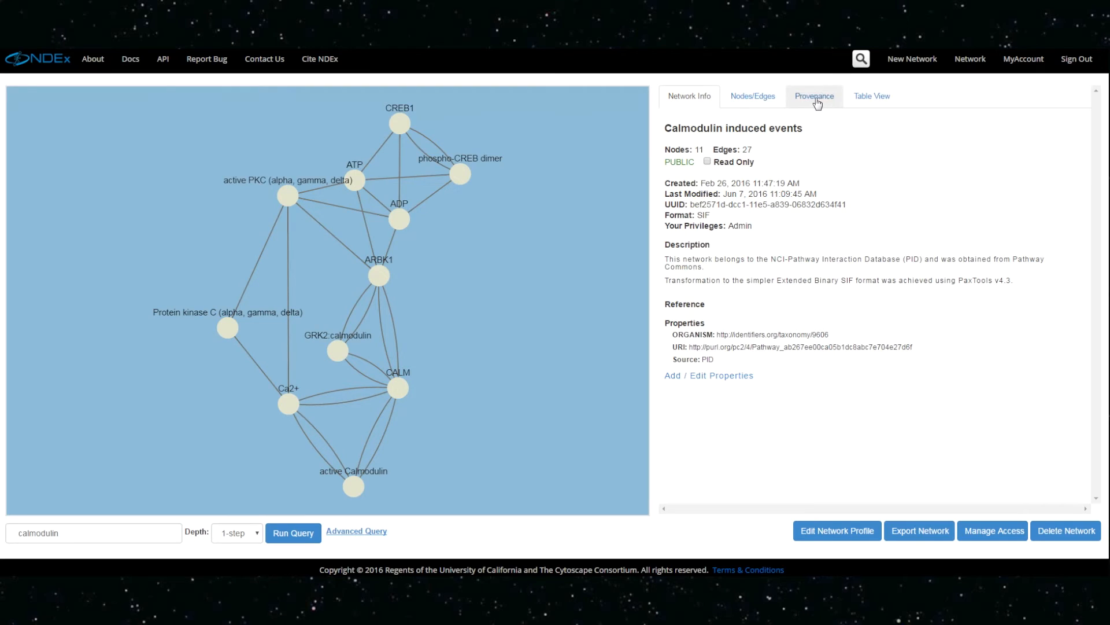
Step: View the network's provenance chain of Update Network Profile events
left_click(813, 96)
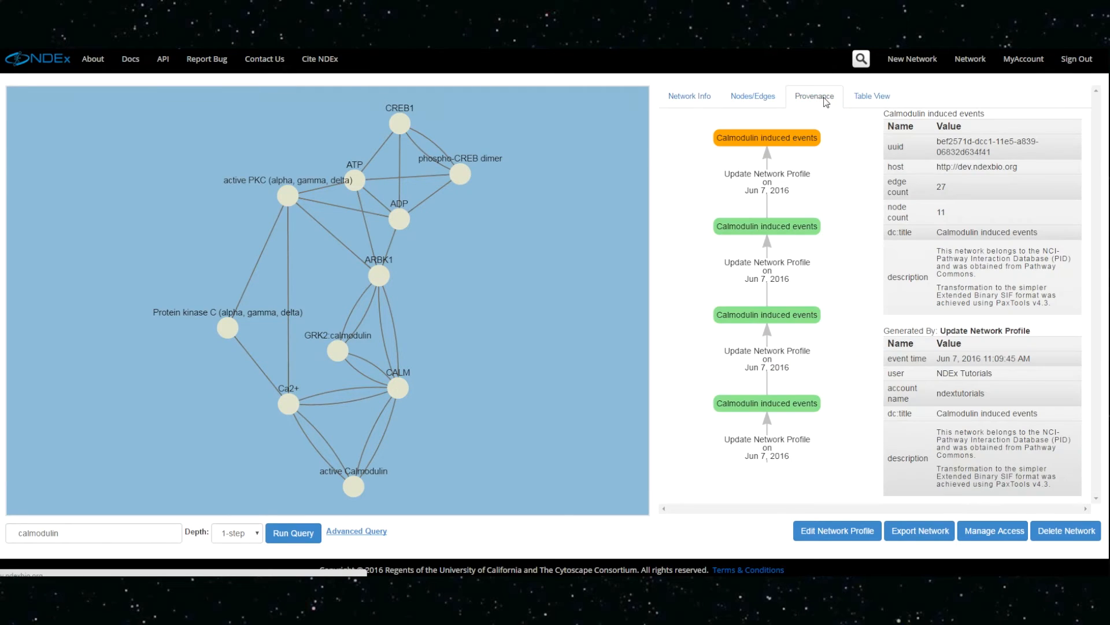
left_click(766, 403)
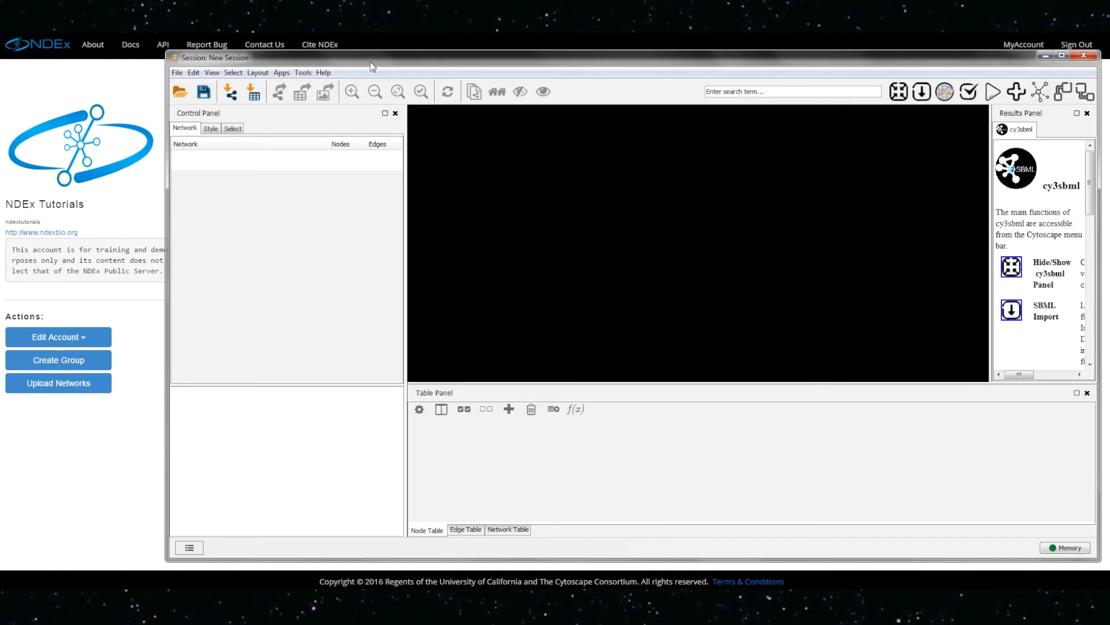
Step: Import Calmodulin induced events from NDEx via Apps > NDEx and load it
left_click(281, 72)
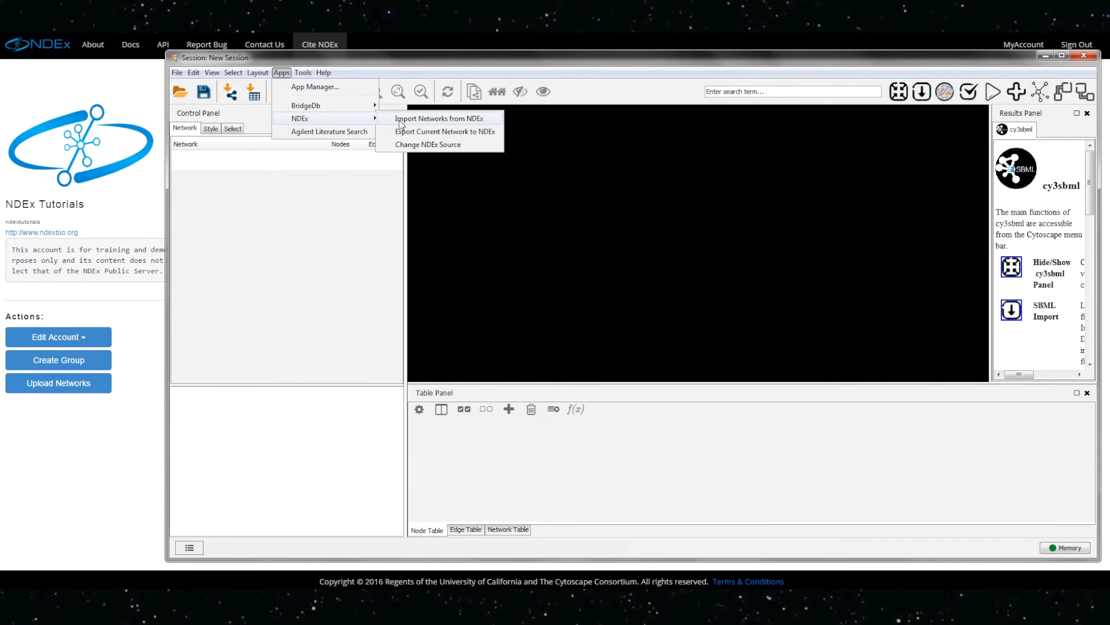
left_click(439, 118)
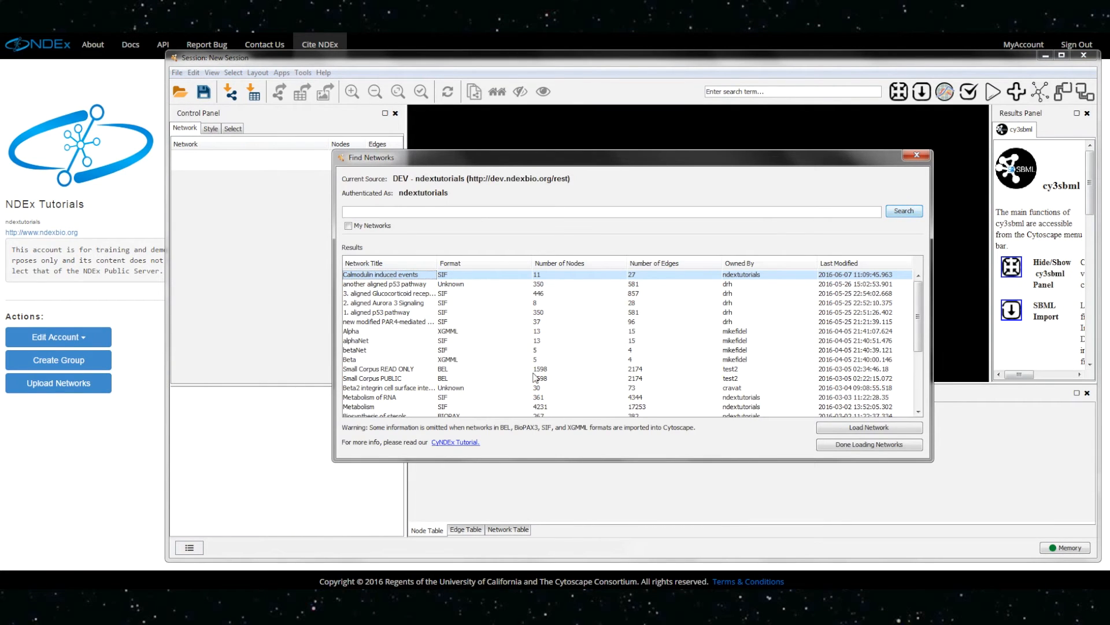
left_click(868, 427)
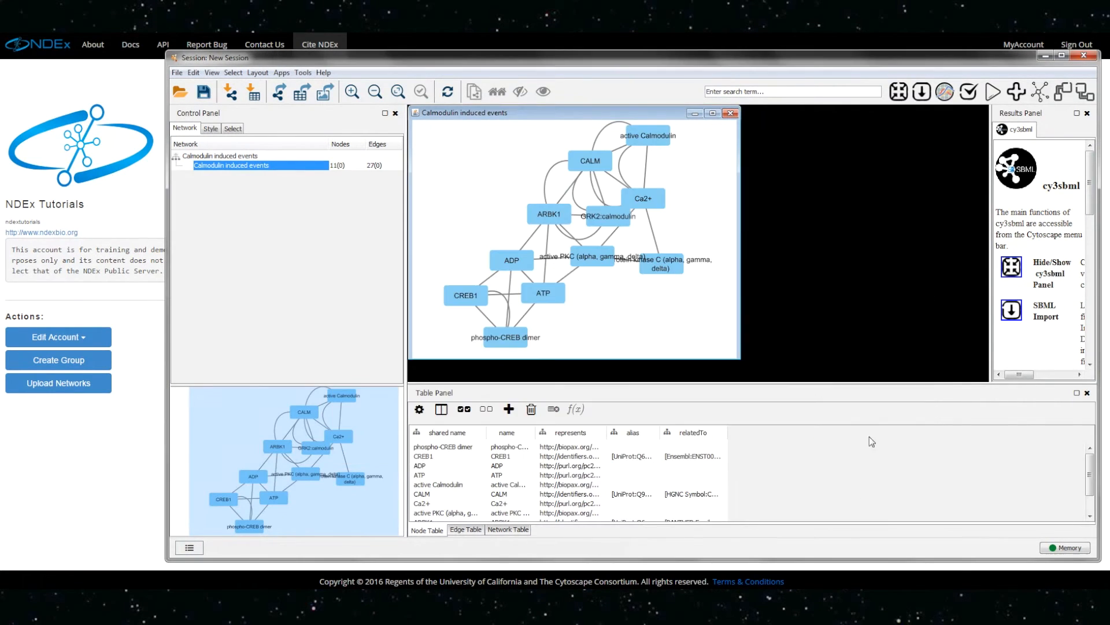
mouse_move(210, 128)
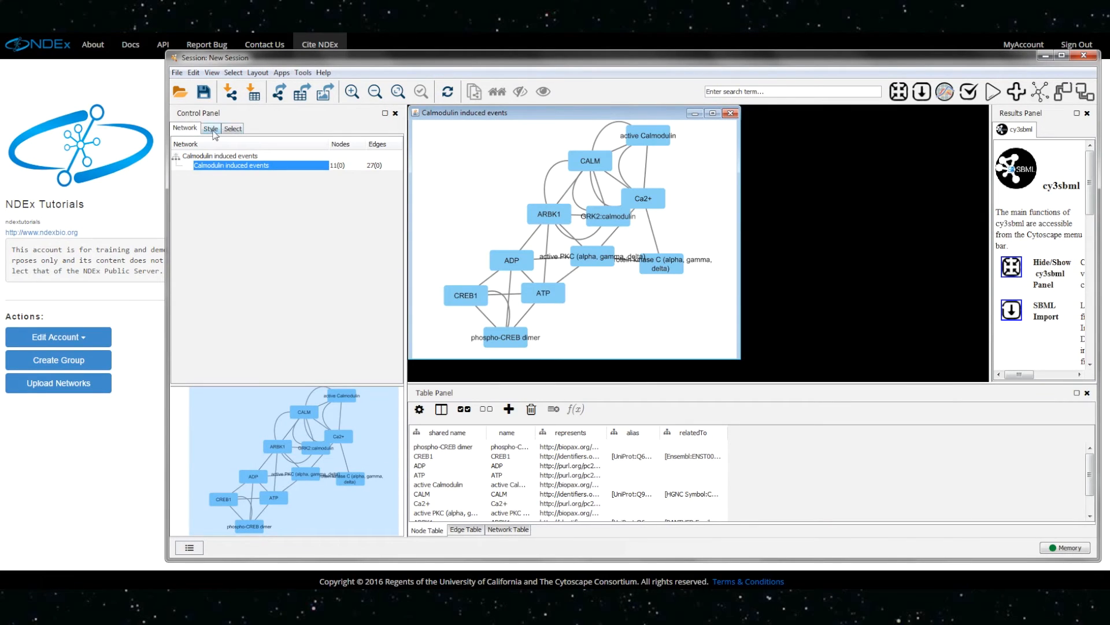
Step: Apply the Rudi final visual style and re-lay out the network's nodes
left_click(211, 129)
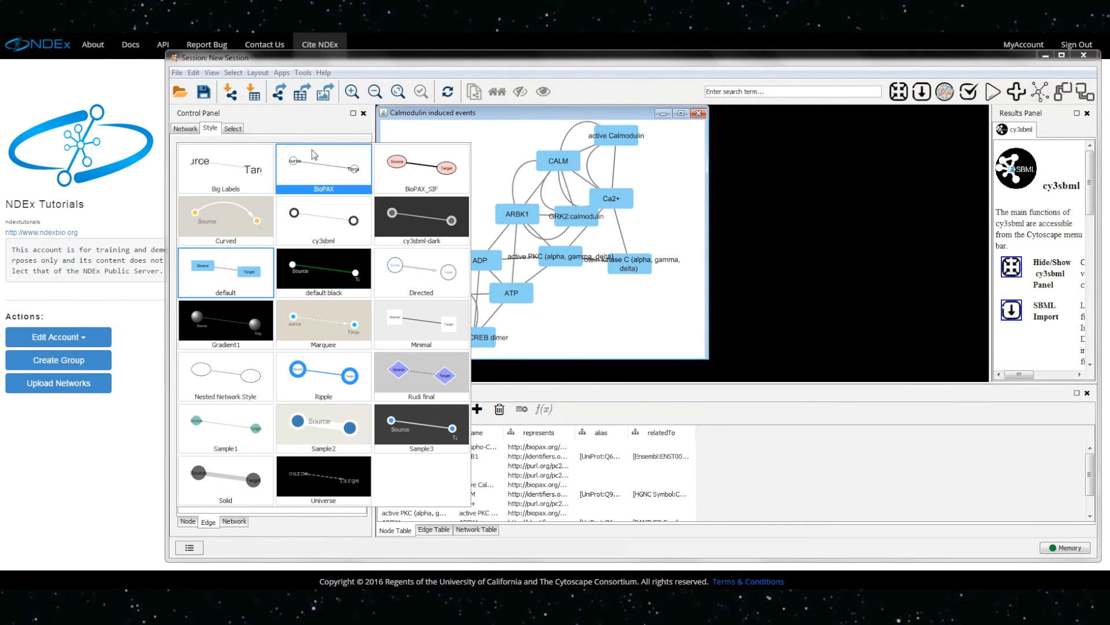
double_click(420, 374)
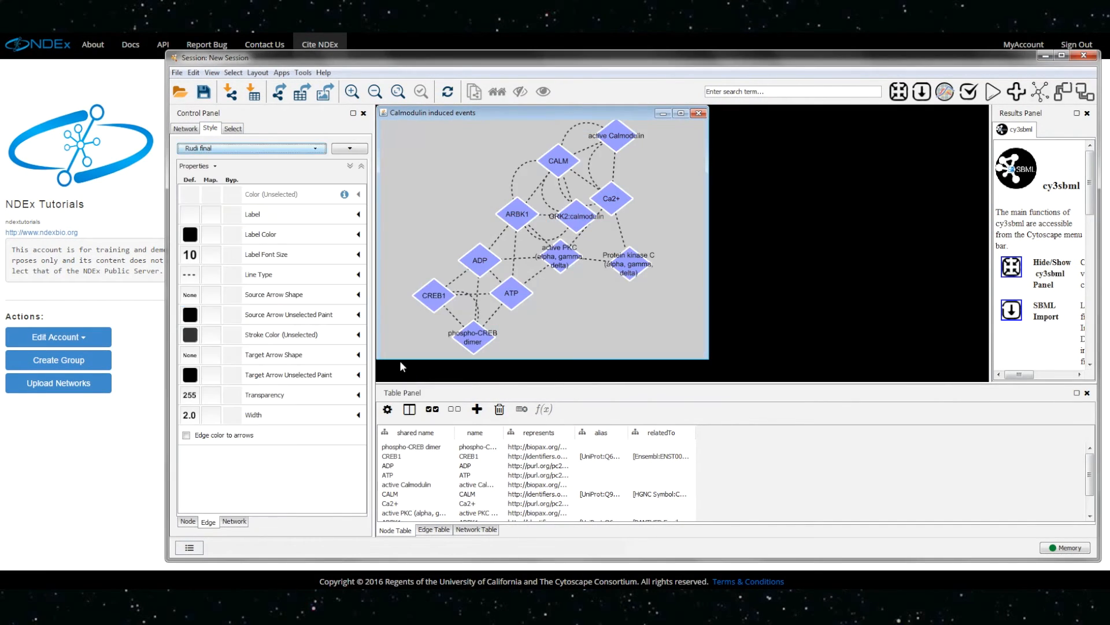
left_click(258, 73)
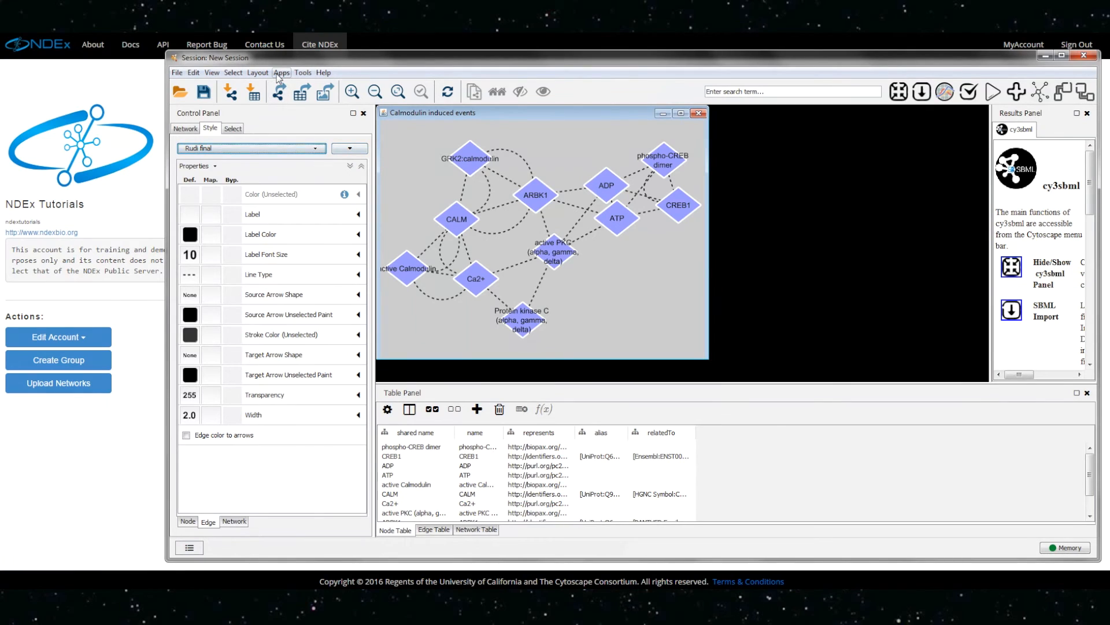
Step: Export the current network to NDEx as 'Calmodulin induced events-new'
left_click(281, 72)
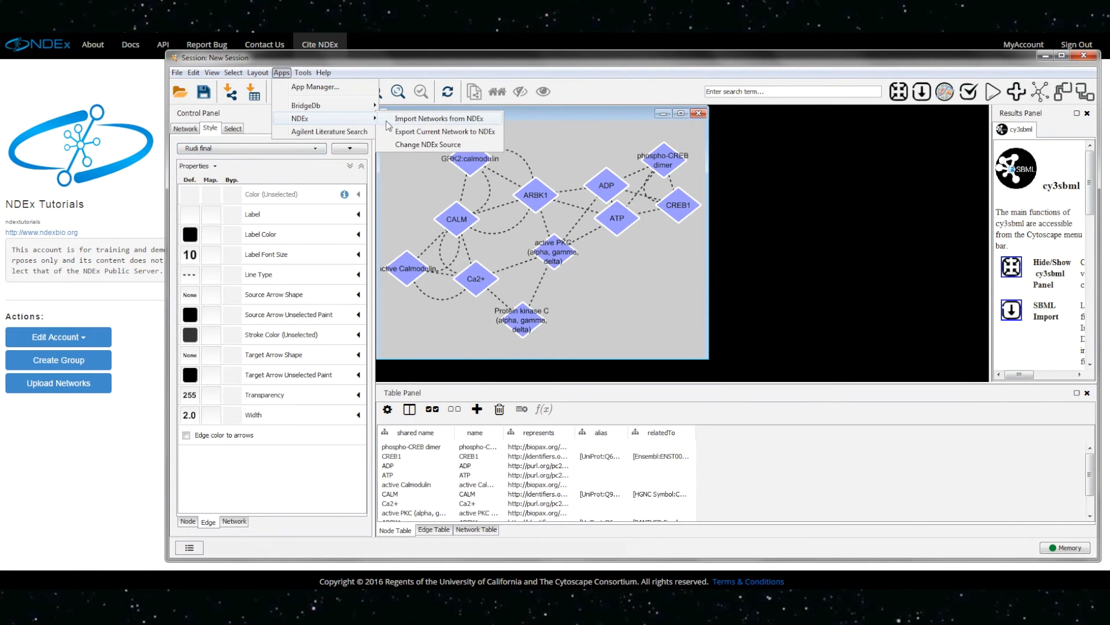
left_click(444, 132)
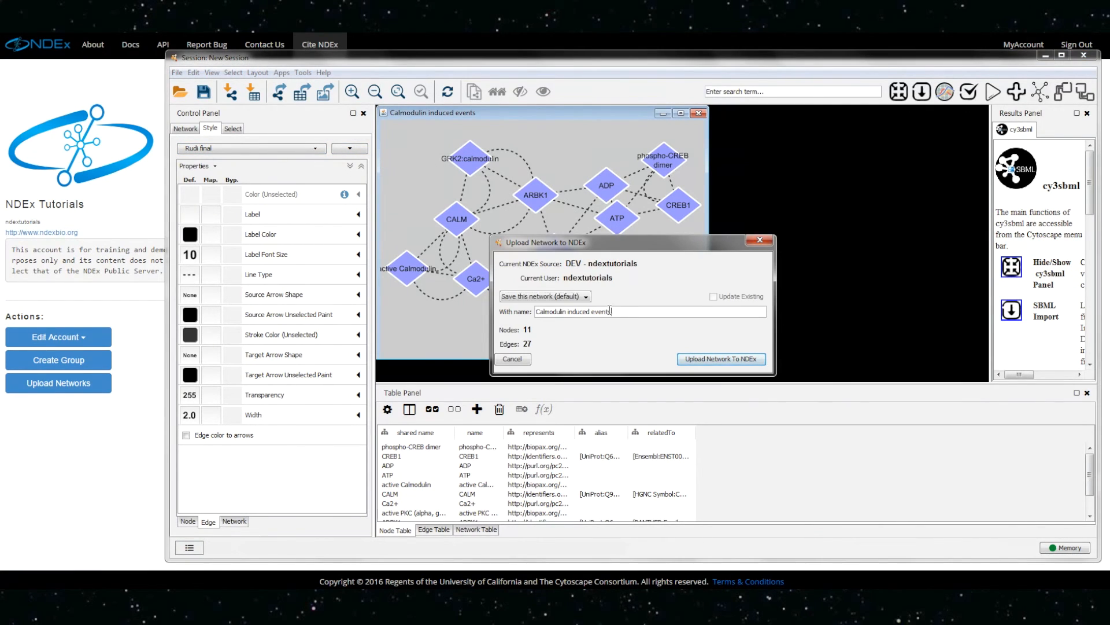
type("-new")
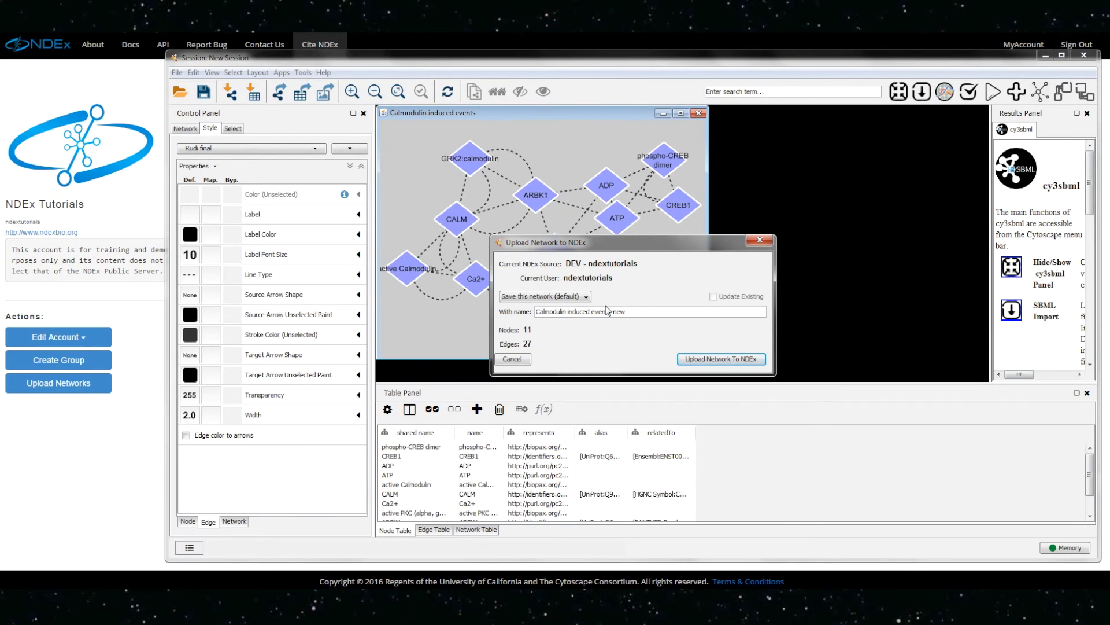
left_click(720, 359)
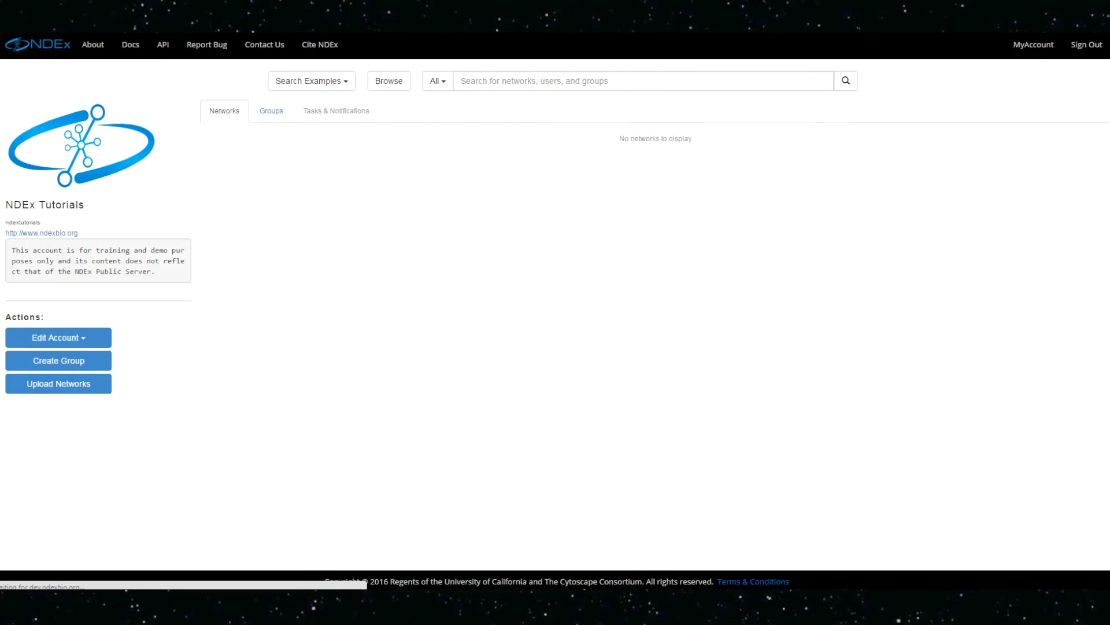
Step: Show the account's Networks list and select the private Calmodulin induced events-new network
left_click(224, 110)
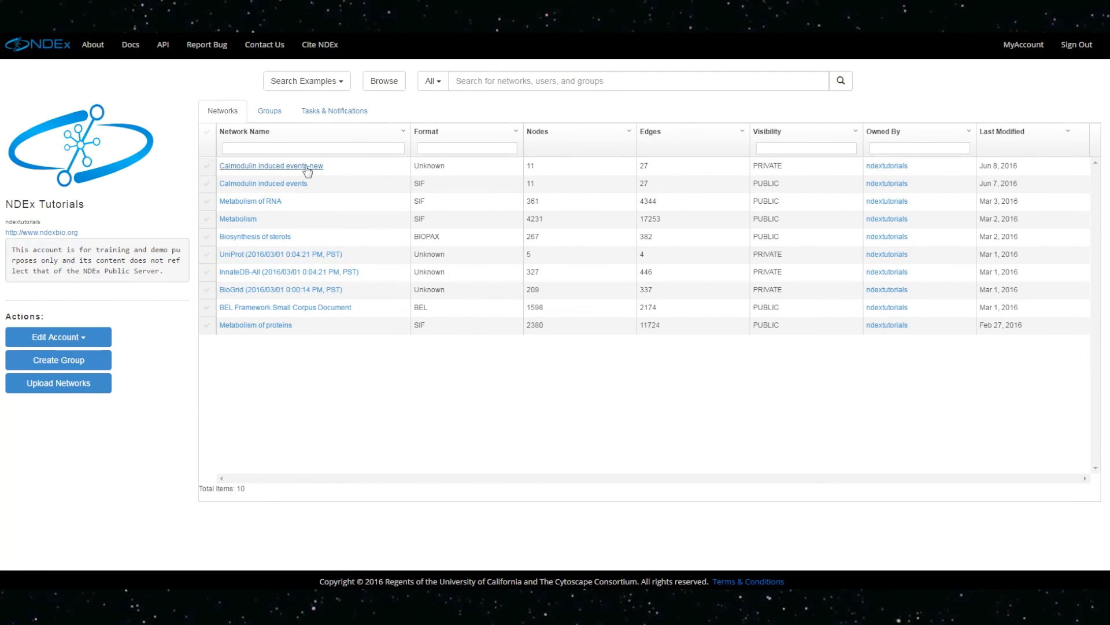
left_click(271, 166)
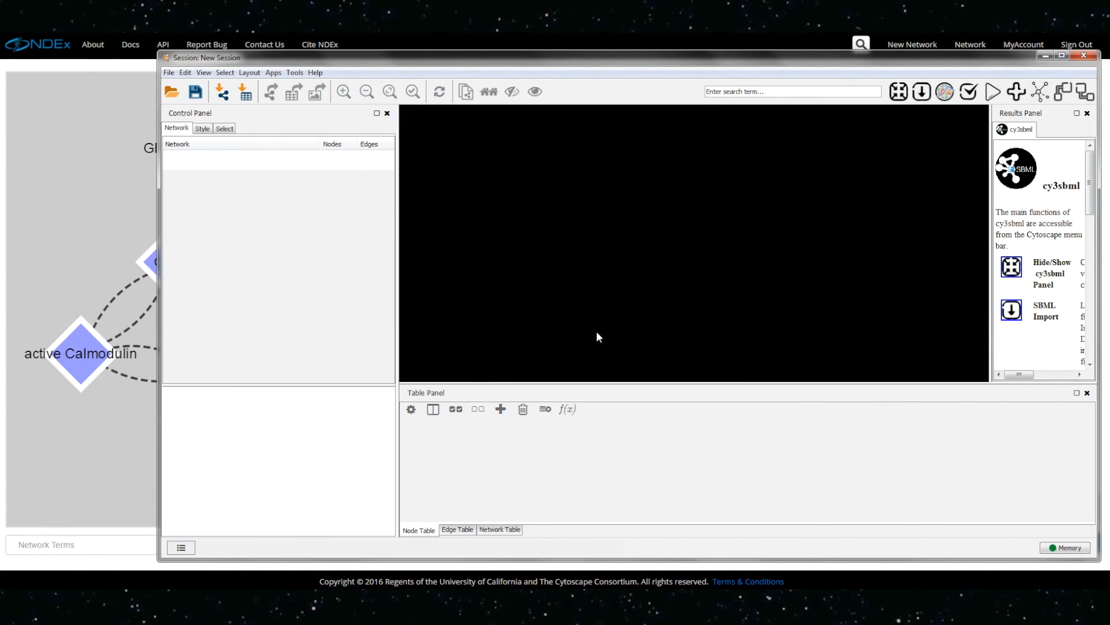
Step: Import Calmodulin induced events-new from NDEx into a fresh Cytoscape session via Apps > NDEx
left_click(273, 73)
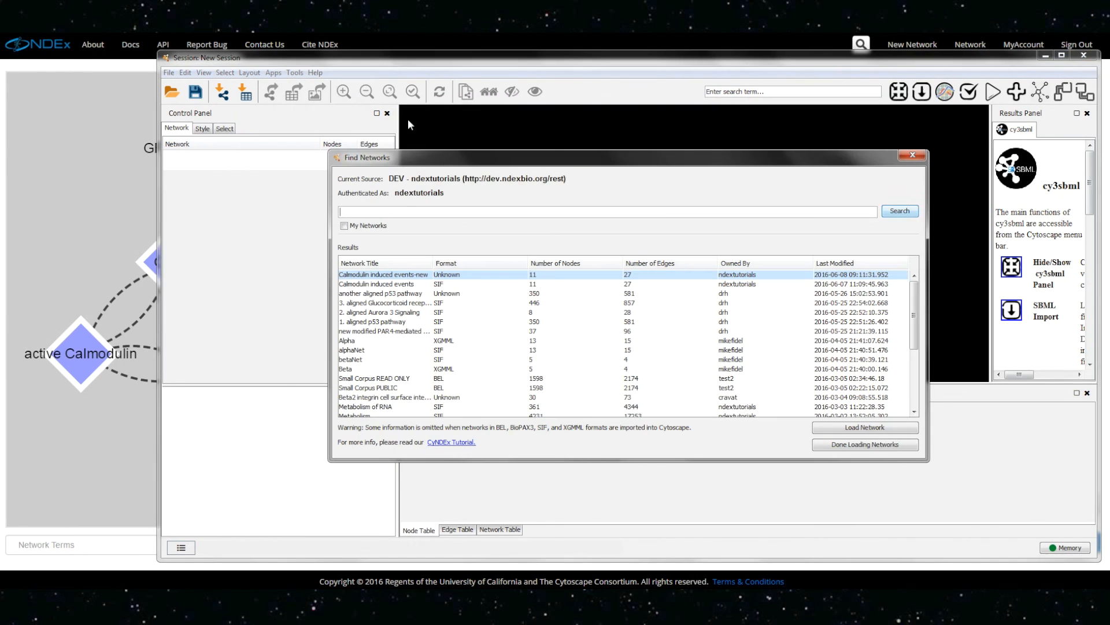
mouse_move(762, 461)
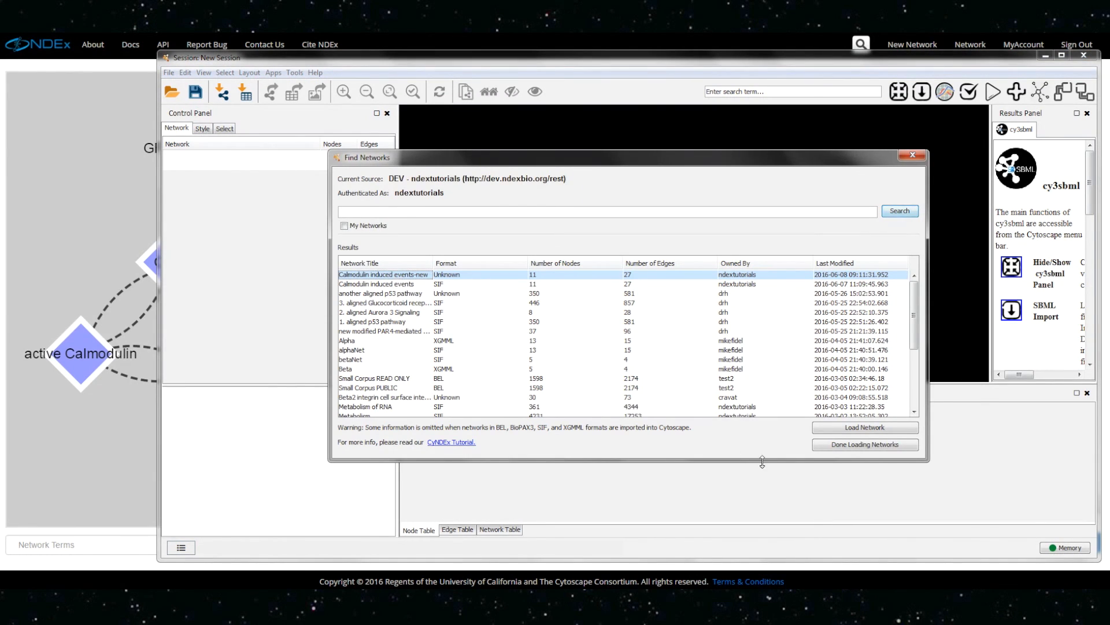
left_click(864, 426)
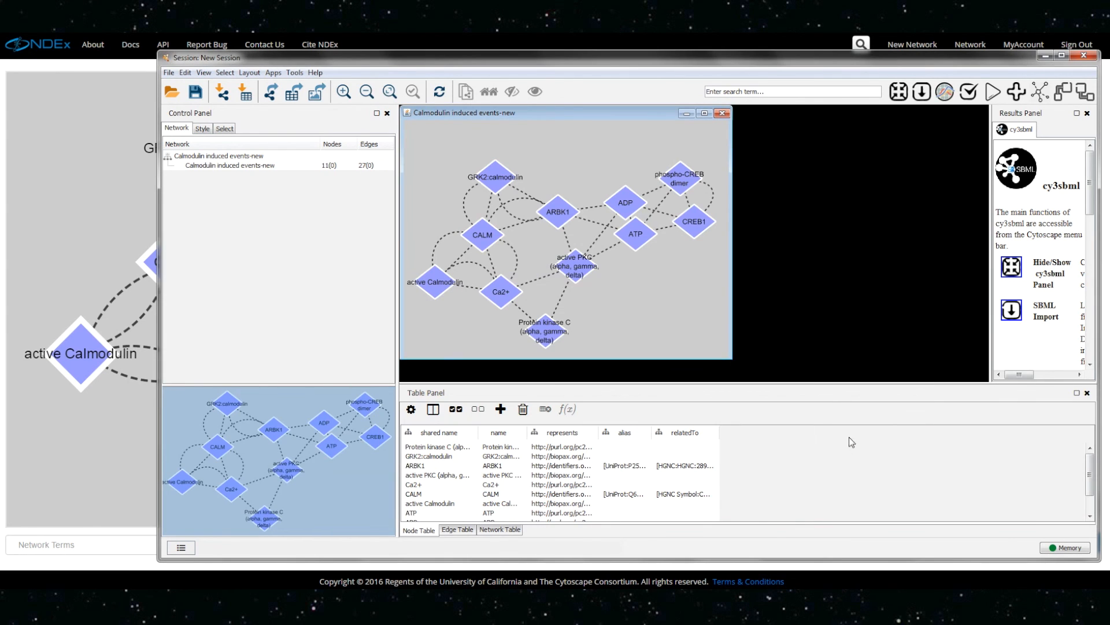
mouse_move(594, 177)
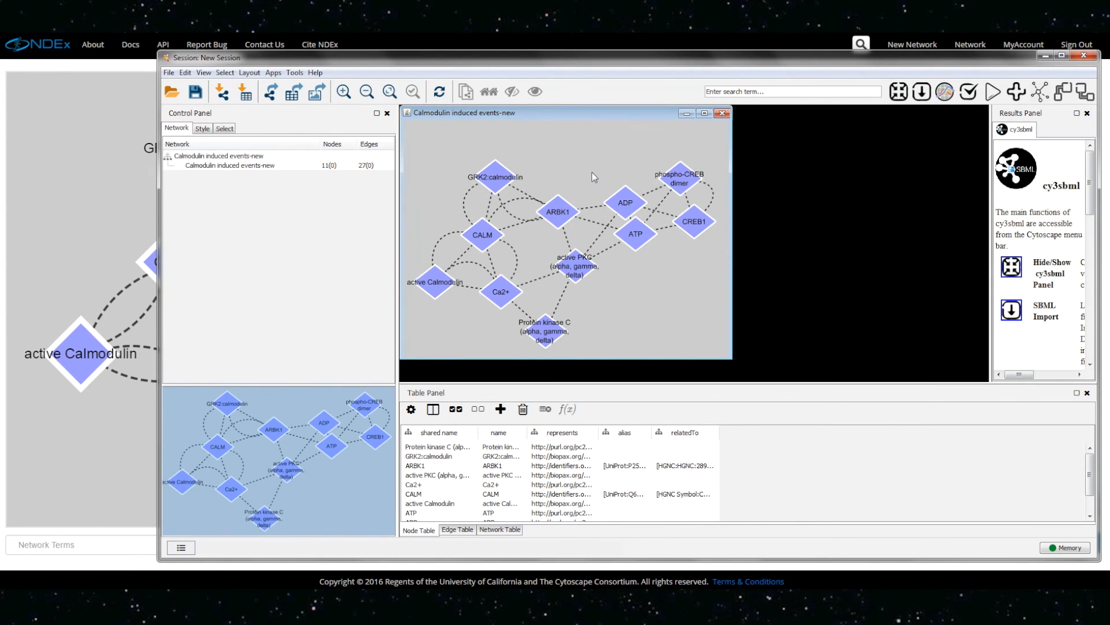